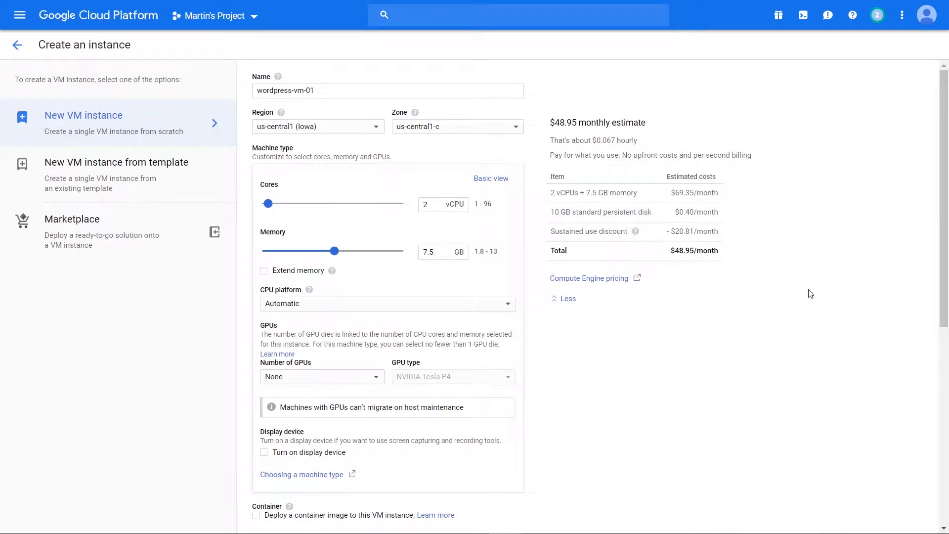
- Bring up the boot disk image chooser from the instance form
scroll(down, 3)
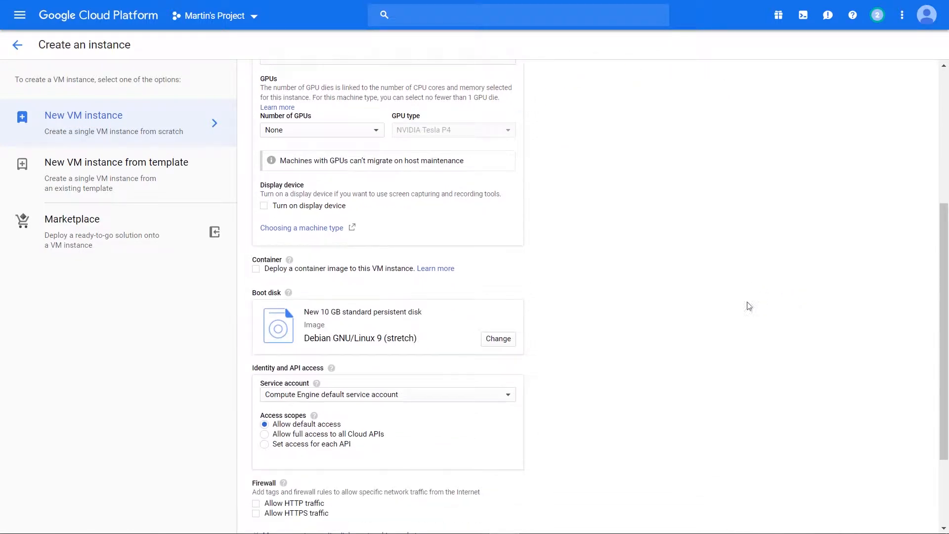
mouse_move(271, 265)
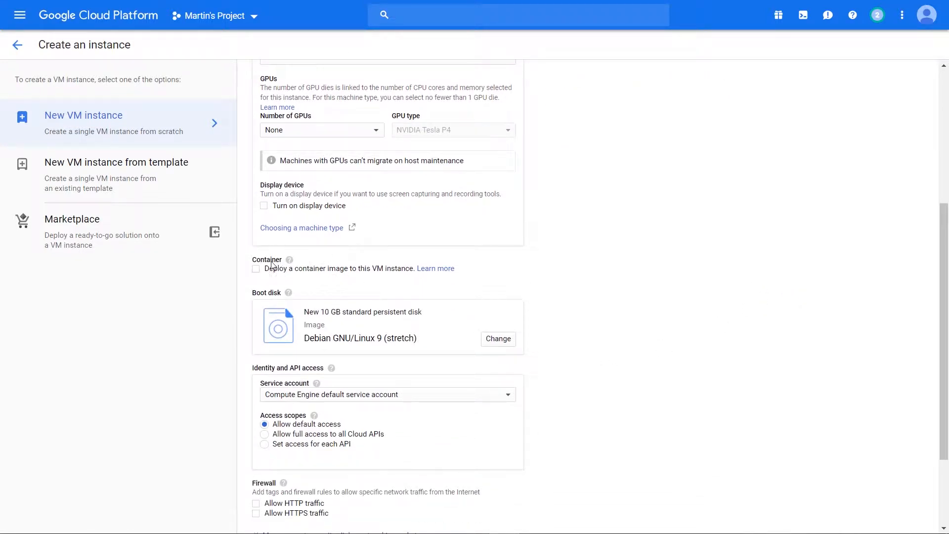
mouse_move(356, 315)
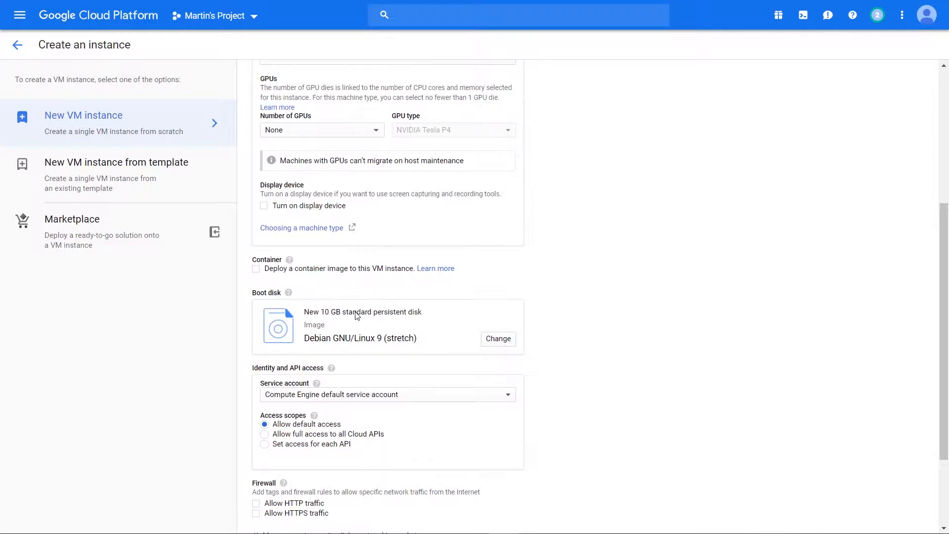
mouse_move(536, 248)
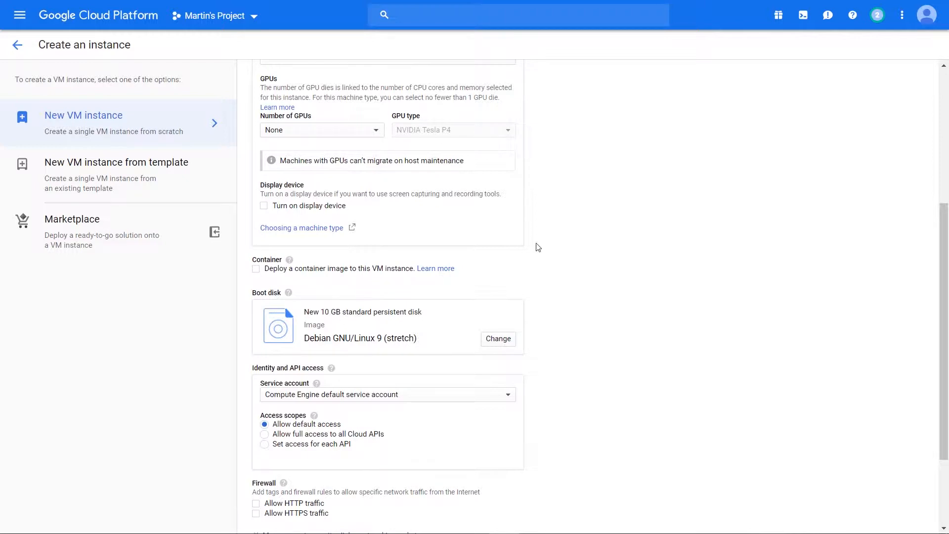
scroll(up, 3)
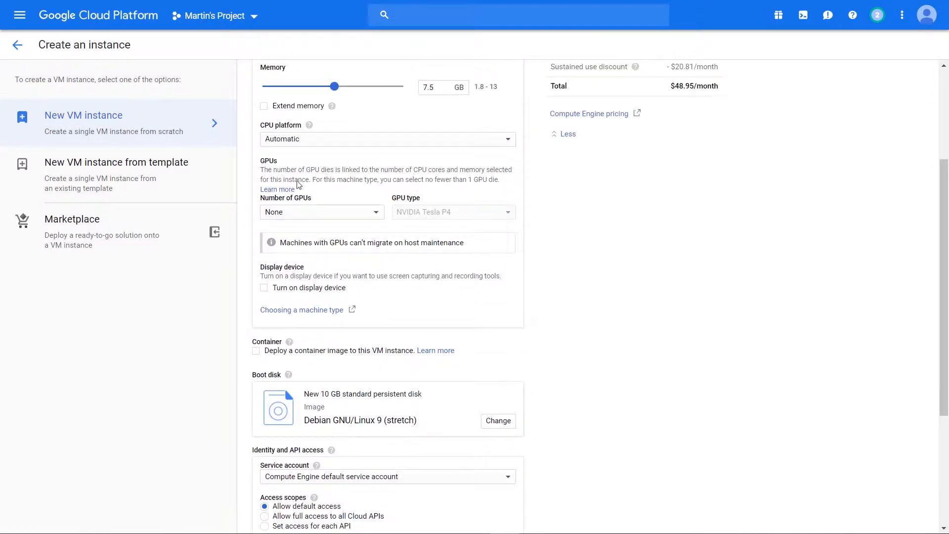
scroll(down, 3)
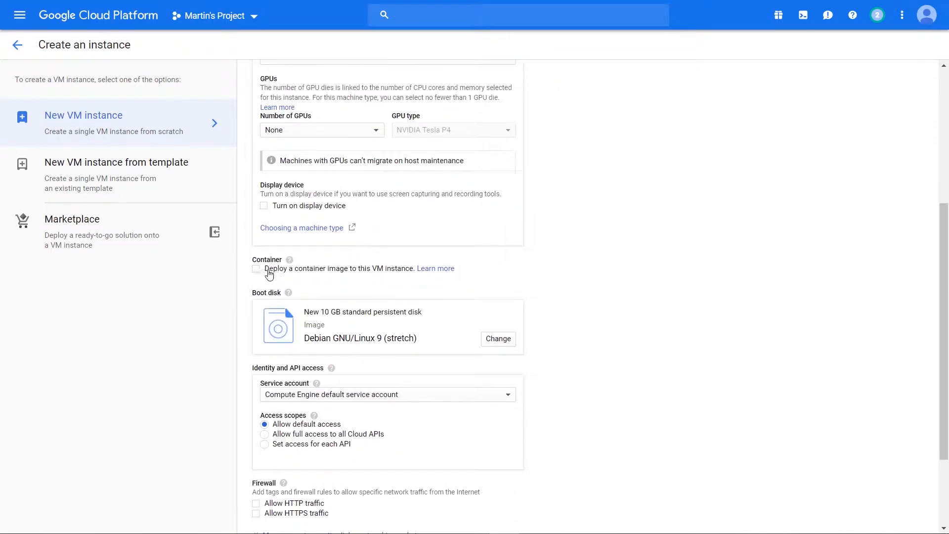
mouse_move(325, 315)
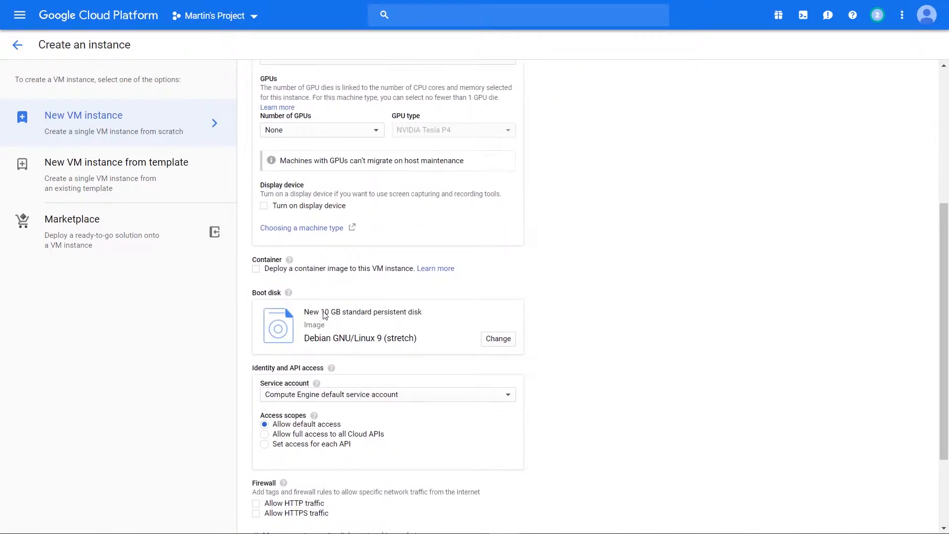
mouse_move(416, 271)
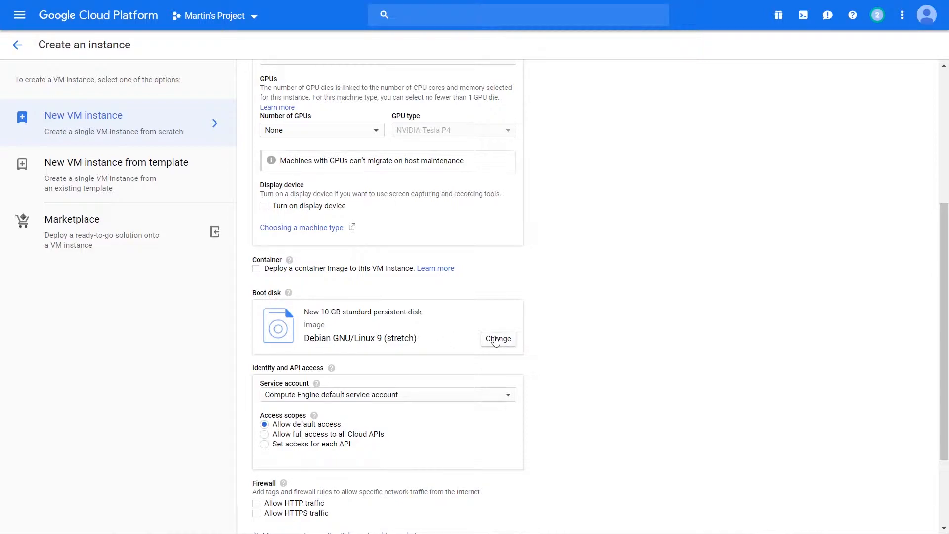
click(497, 338)
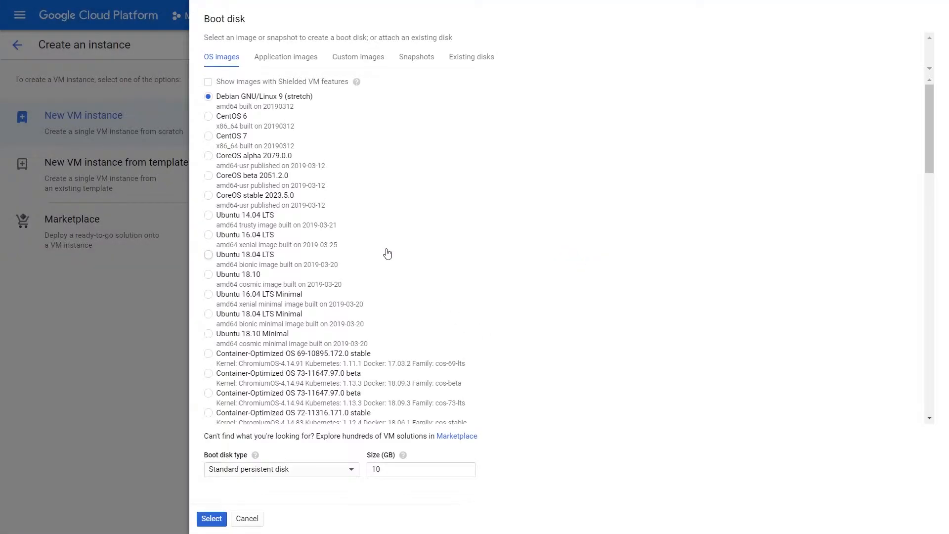
mouse_move(285, 56)
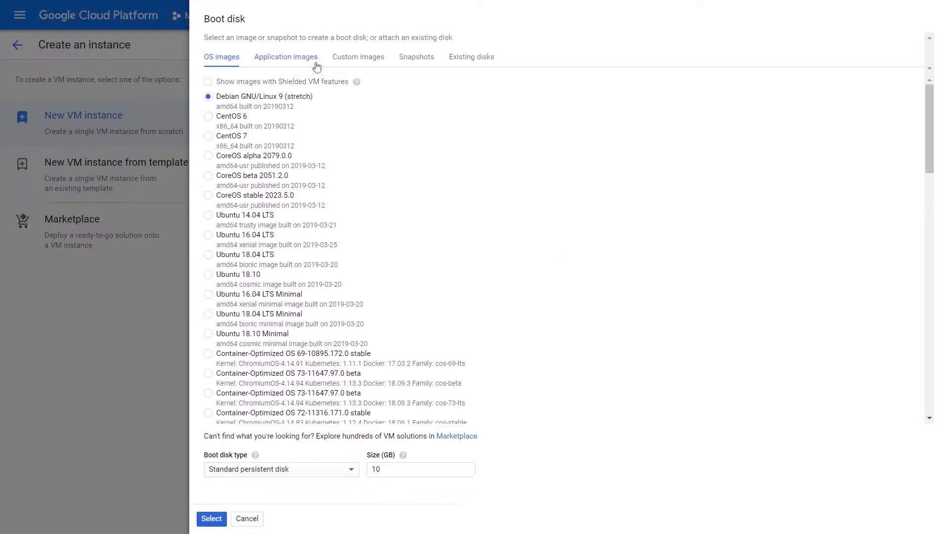
mouse_move(411, 68)
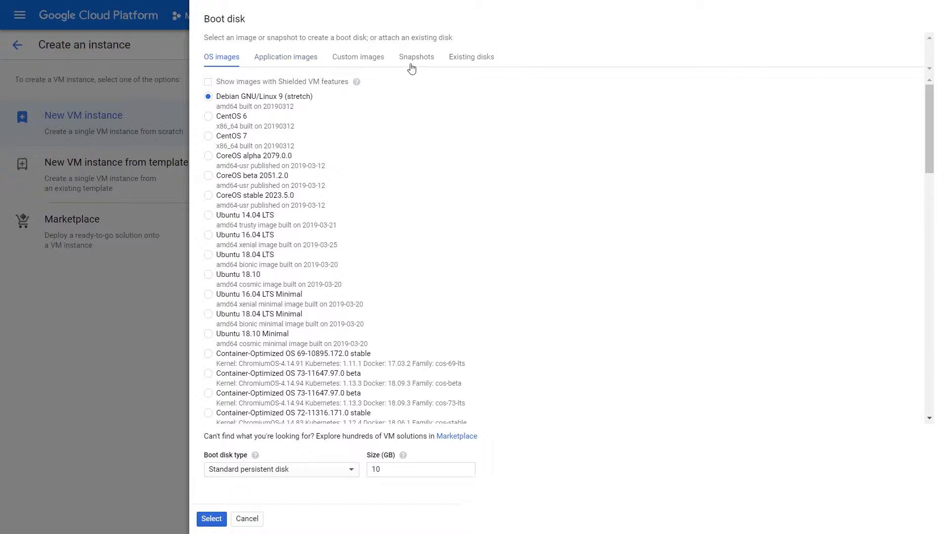
mouse_move(253, 107)
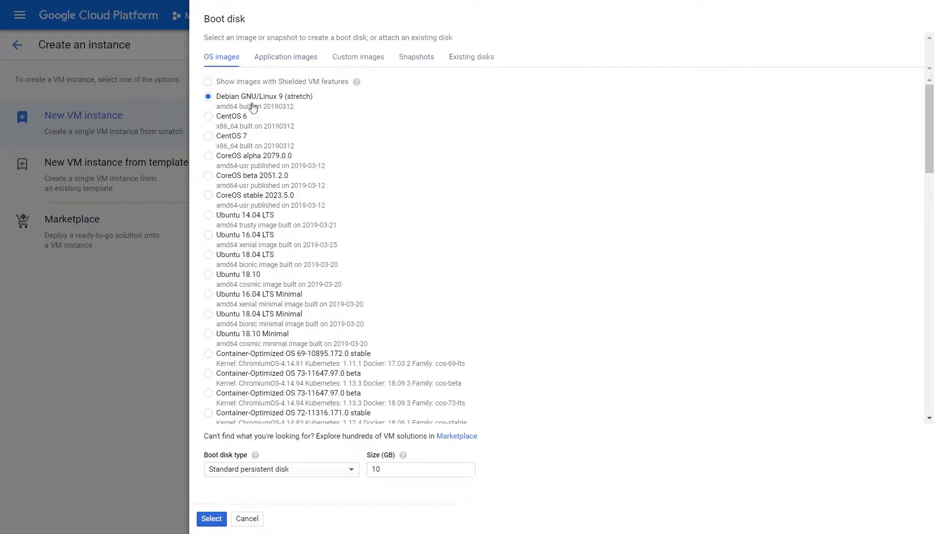
mouse_move(283, 146)
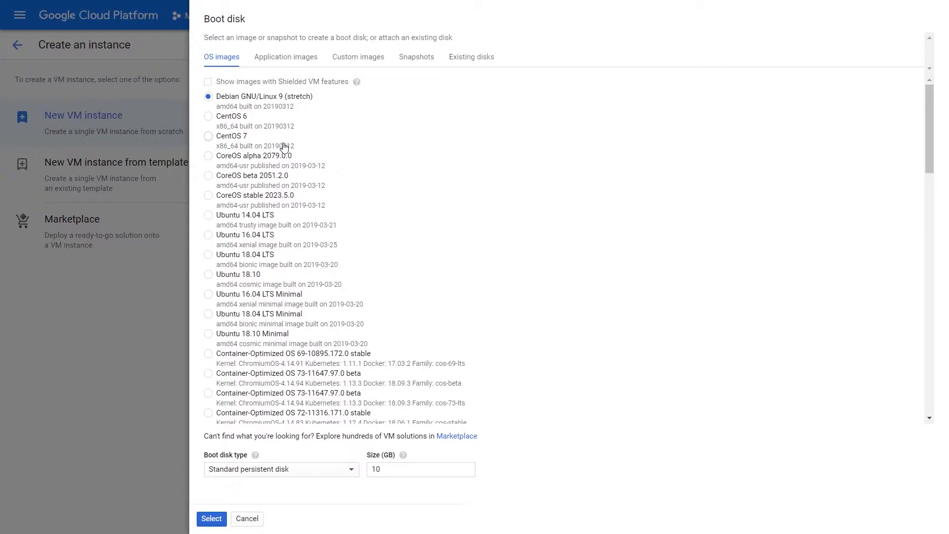
mouse_move(303, 153)
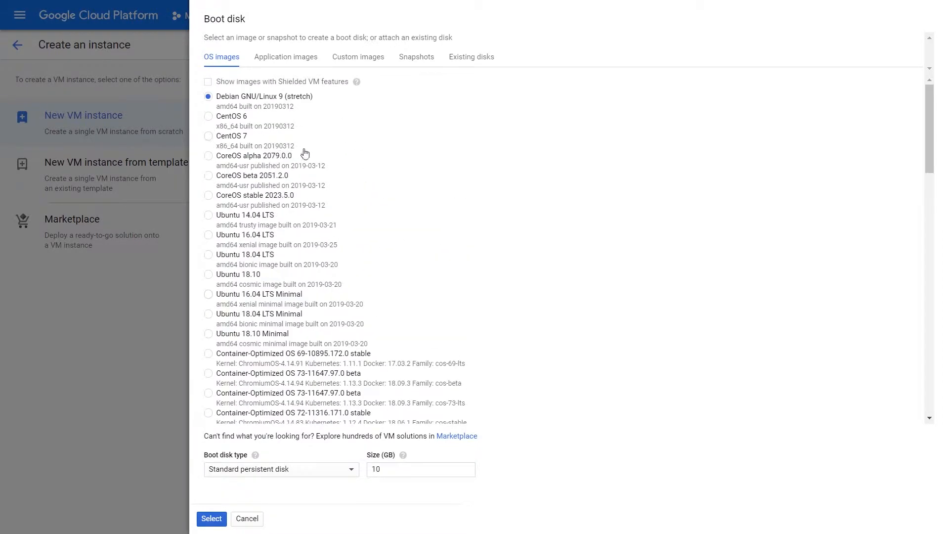
mouse_move(260, 119)
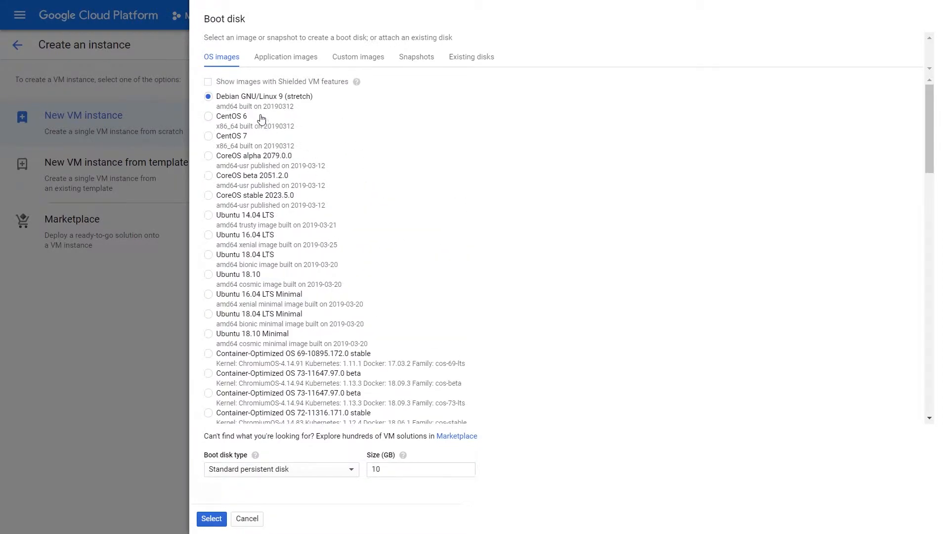
- Scroll through the OS images list around Debian GNU/Linux 9 (stretch)
scroll(down, 3)
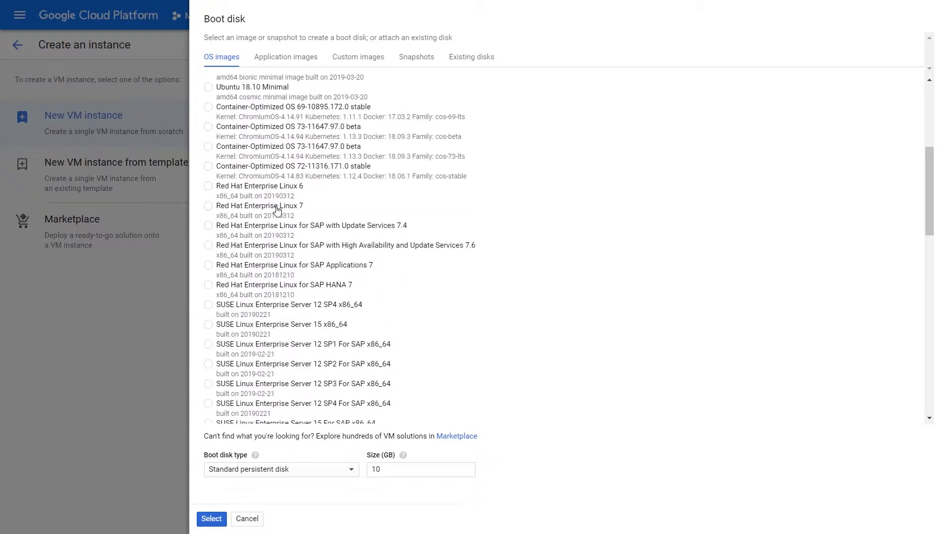
scroll(up, 3)
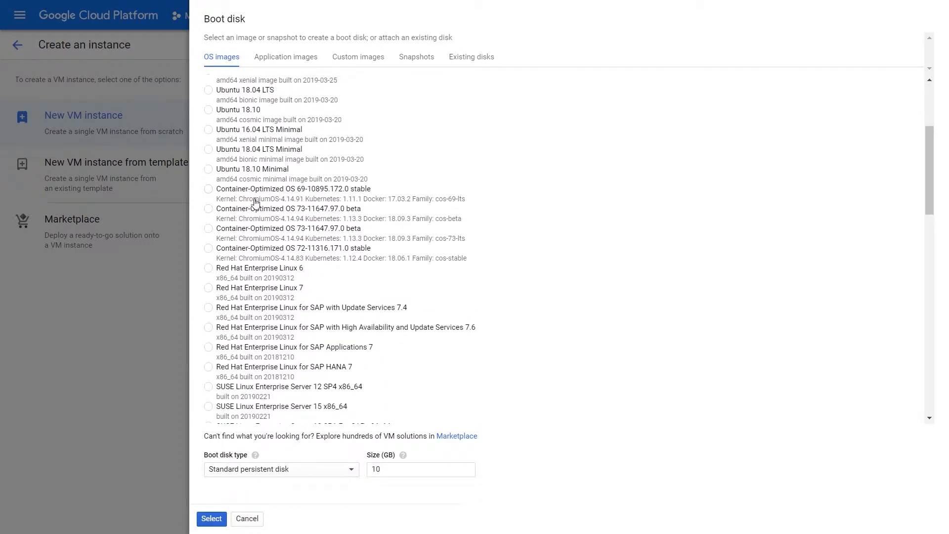
mouse_move(343, 238)
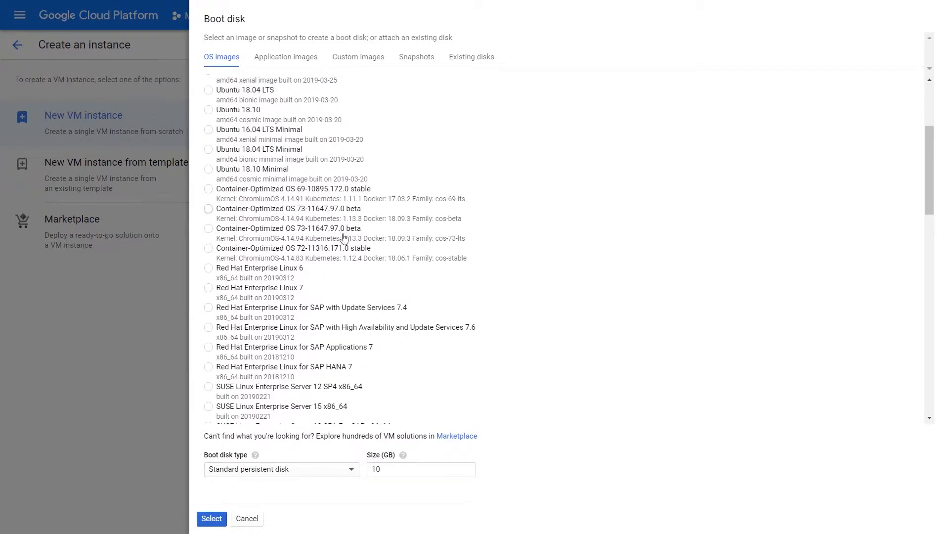
scroll(down, 3)
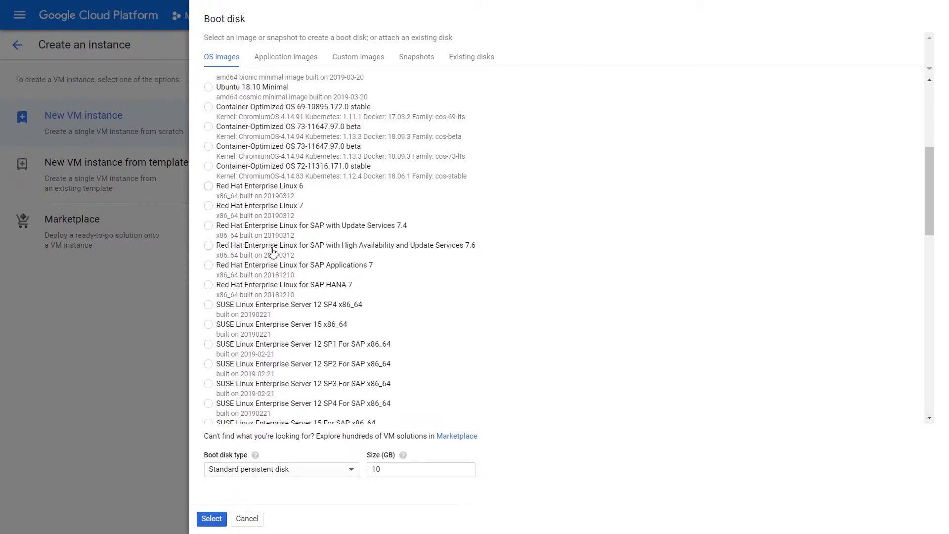
scroll(down, 3)
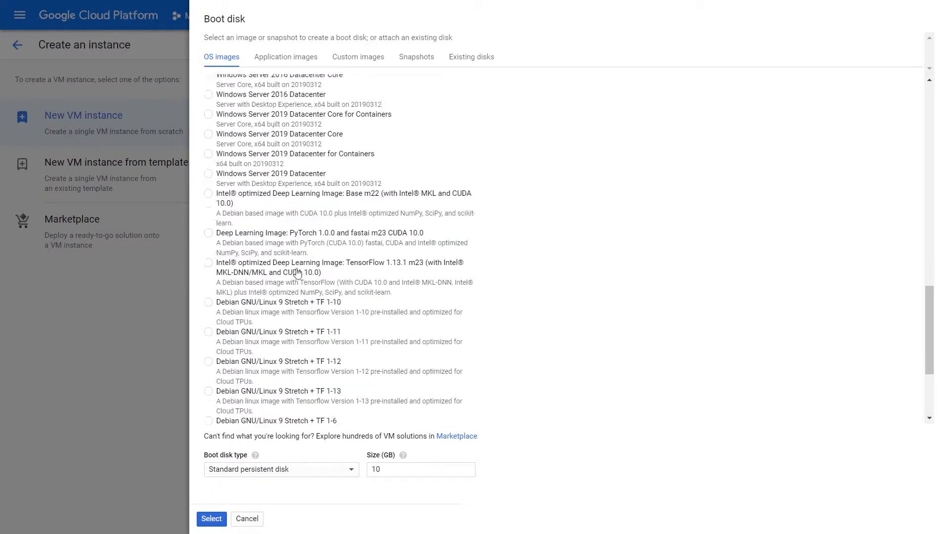
scroll(down, 3)
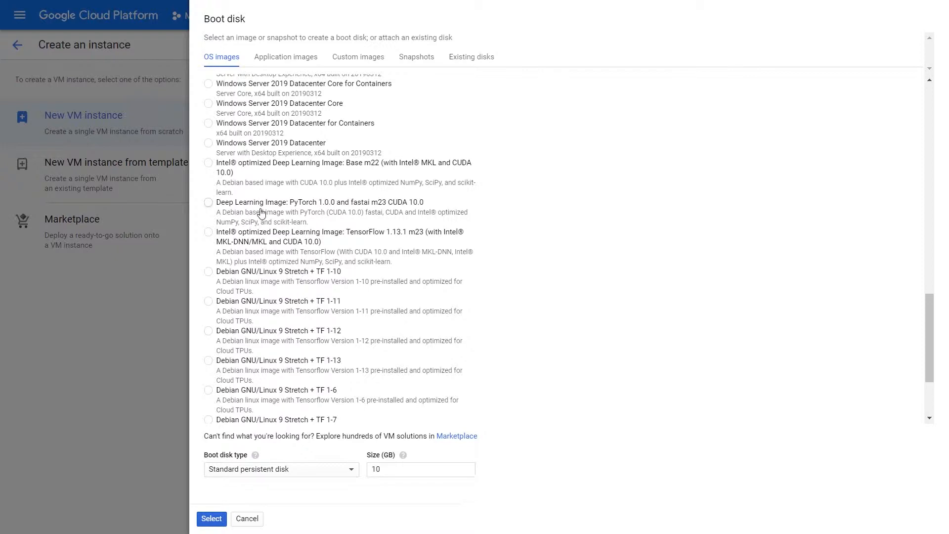
mouse_move(290, 333)
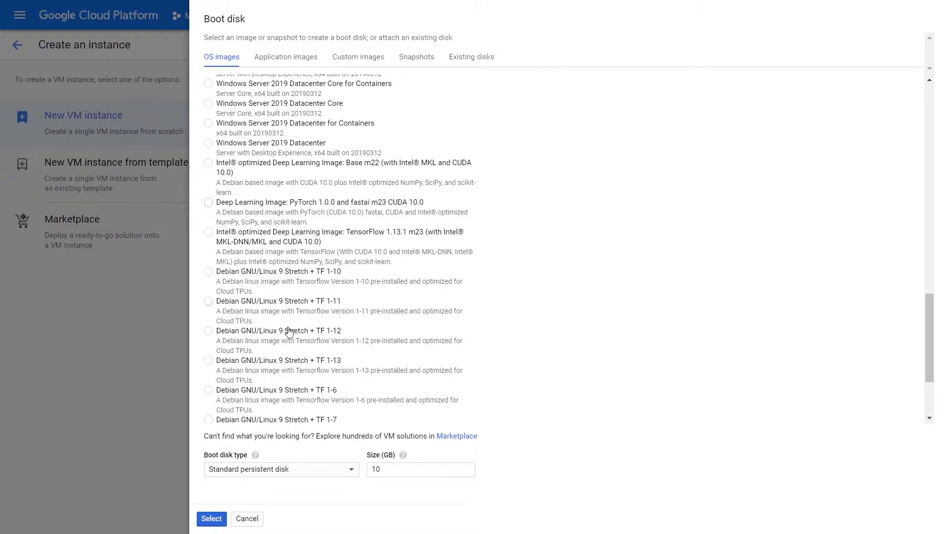
scroll(down, 3)
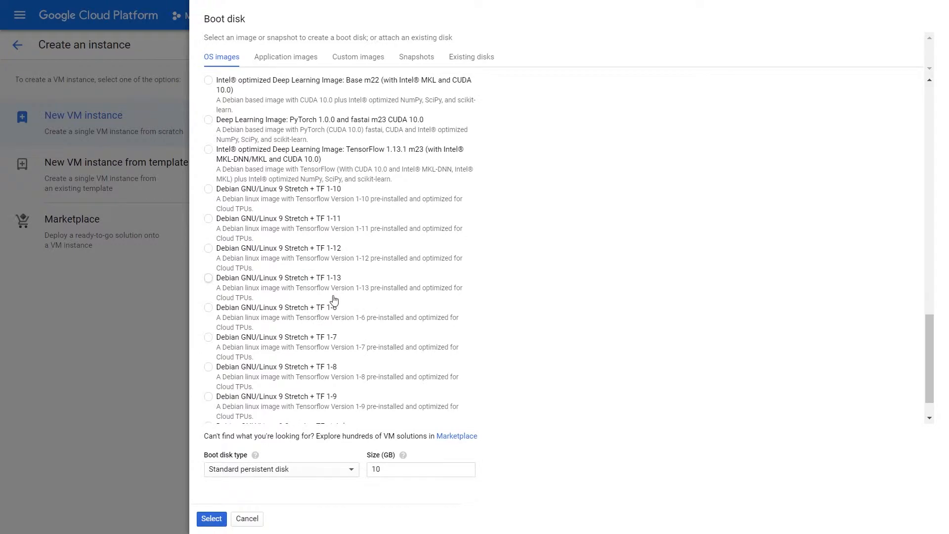
scroll(down, 3)
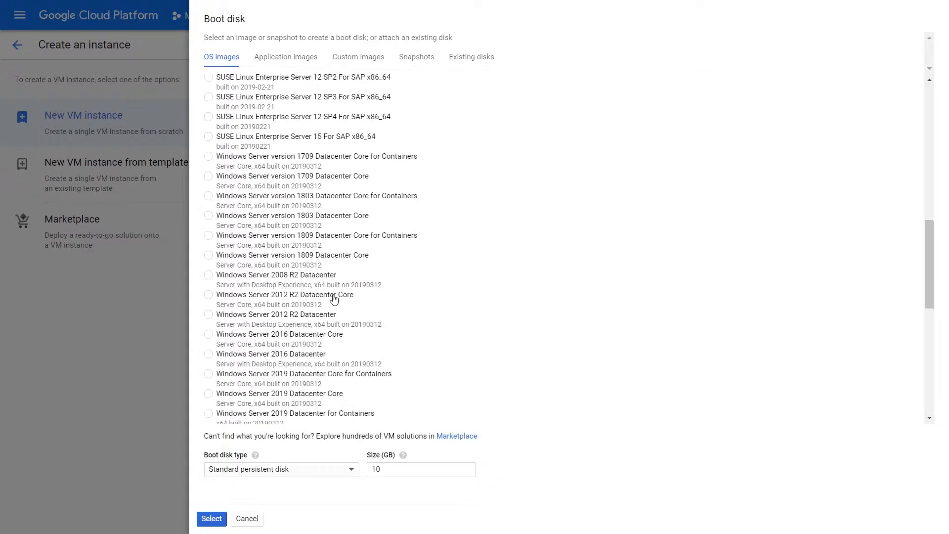
scroll(up, 3)
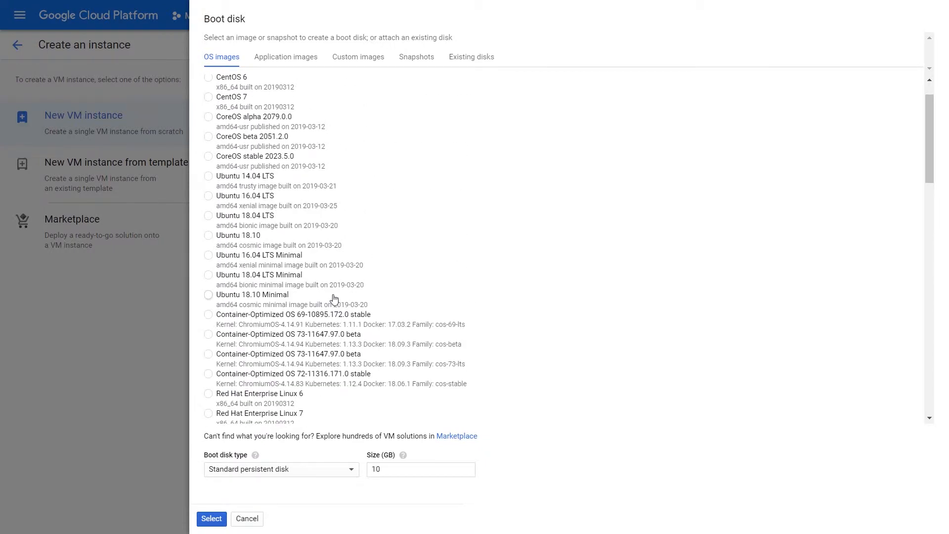
mouse_move(331, 296)
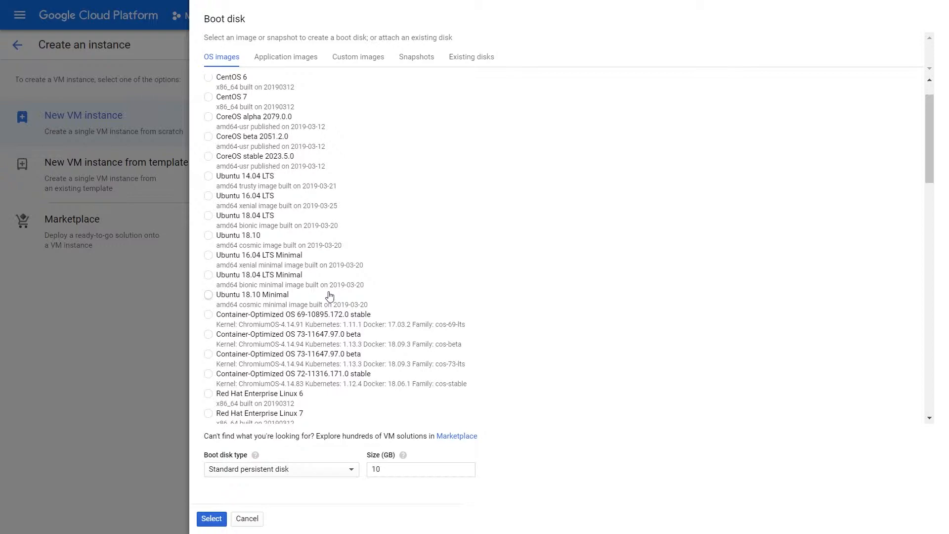
scroll(down, 3)
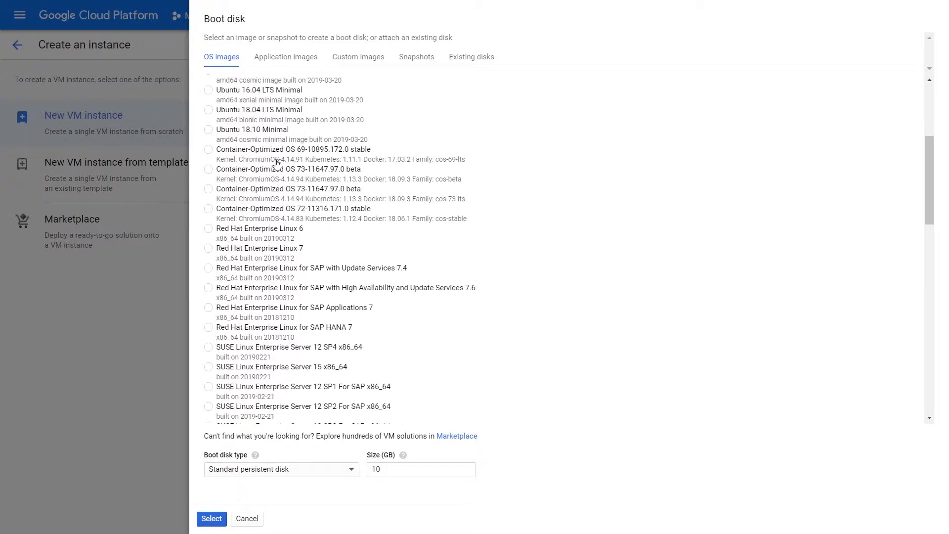
scroll(up, 3)
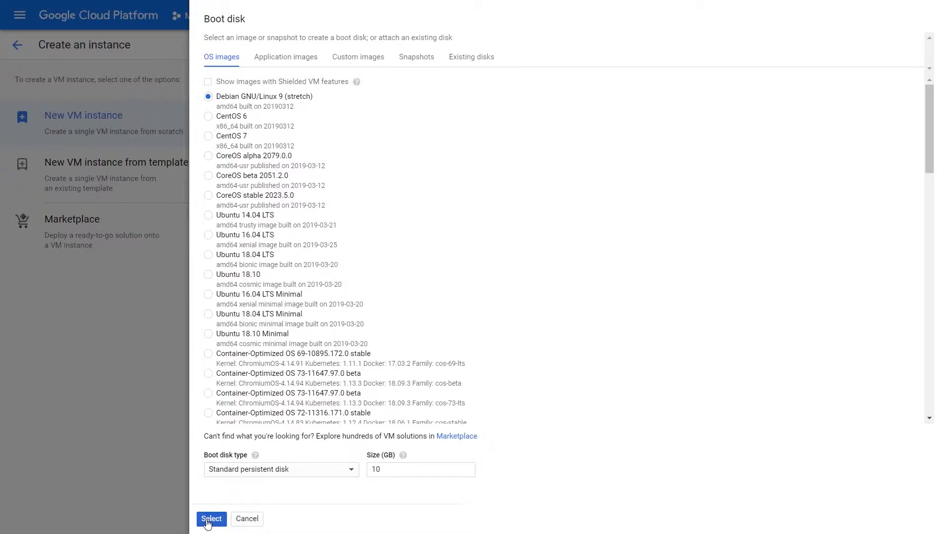
- Confirm the 10 GB Debian boot disk and return machine type to Basic view
click(211, 518)
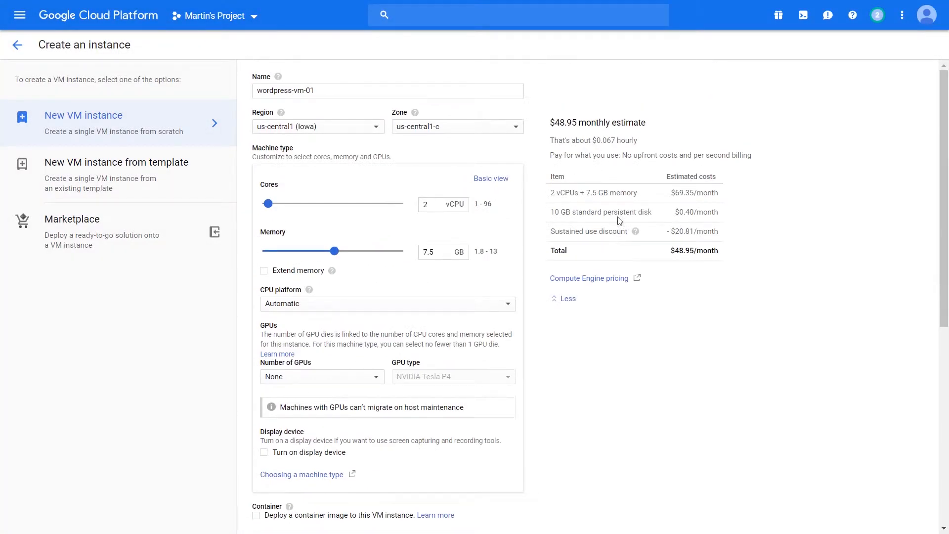
mouse_move(648, 208)
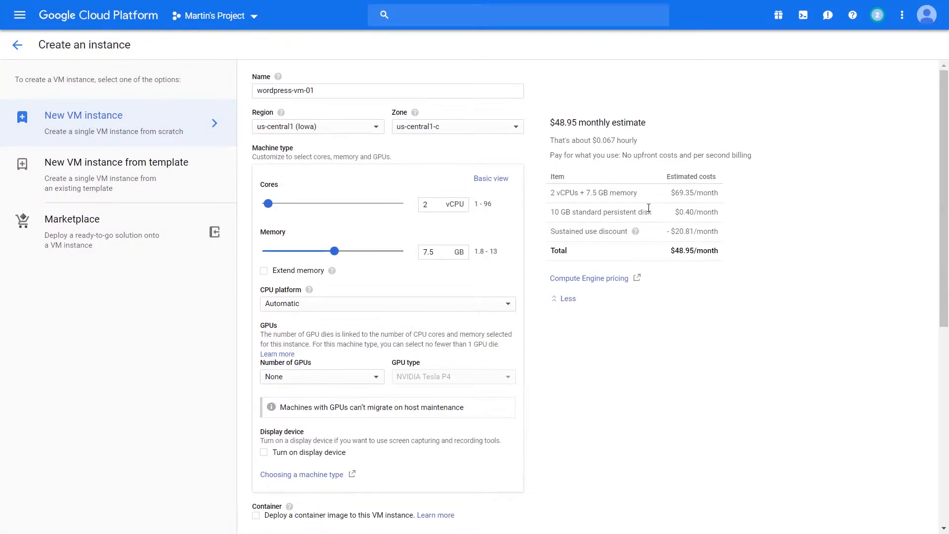
scroll(down, 3)
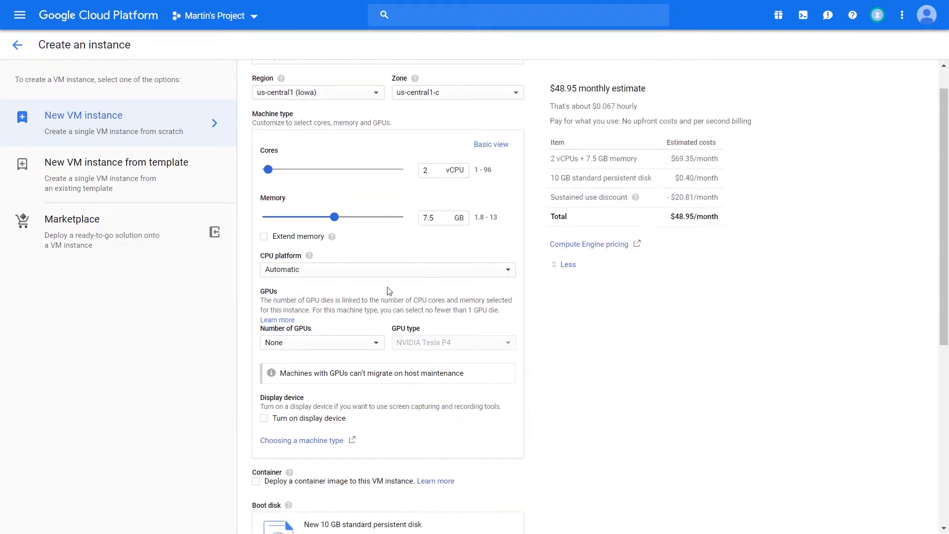
click(491, 144)
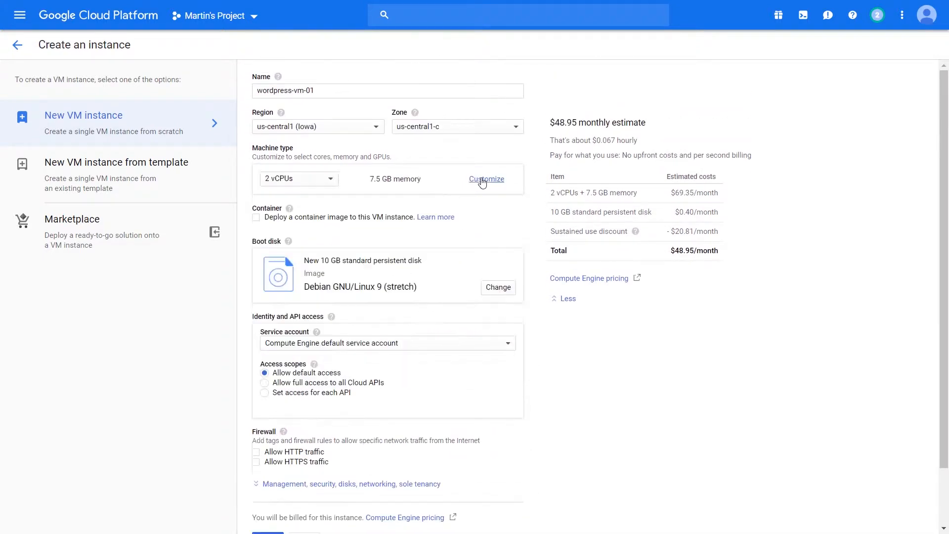
- Use the Red Hat Enterprise Linux for SAP with HA image and 8 vCPUs
click(497, 287)
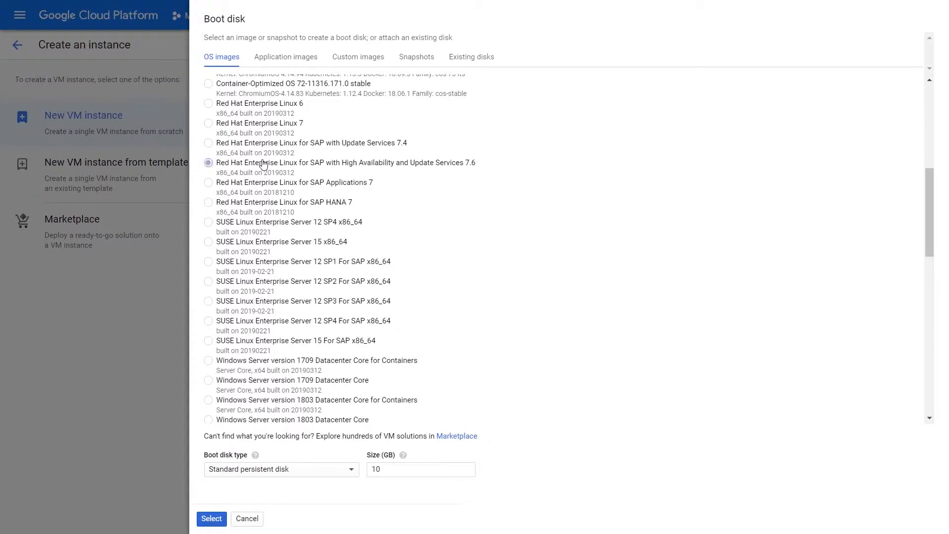
click(211, 519)
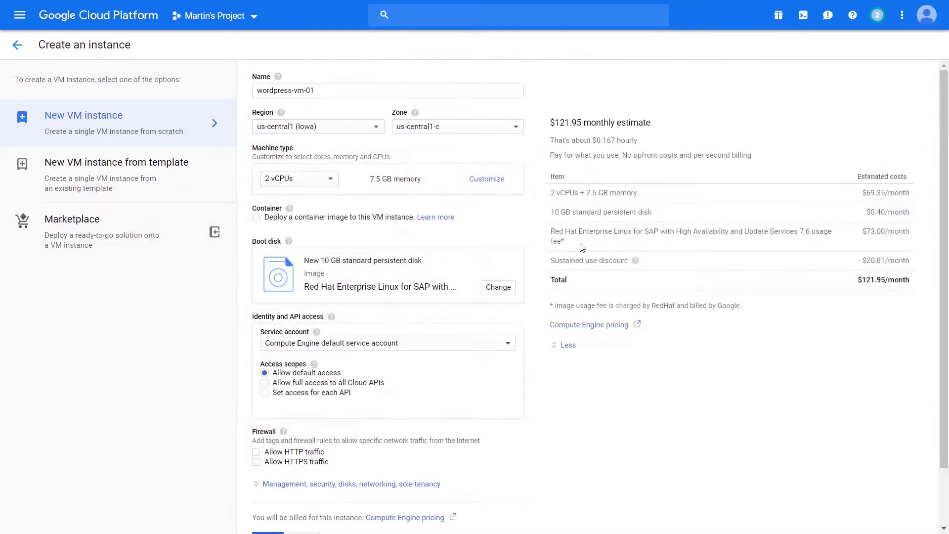
mouse_move(872, 243)
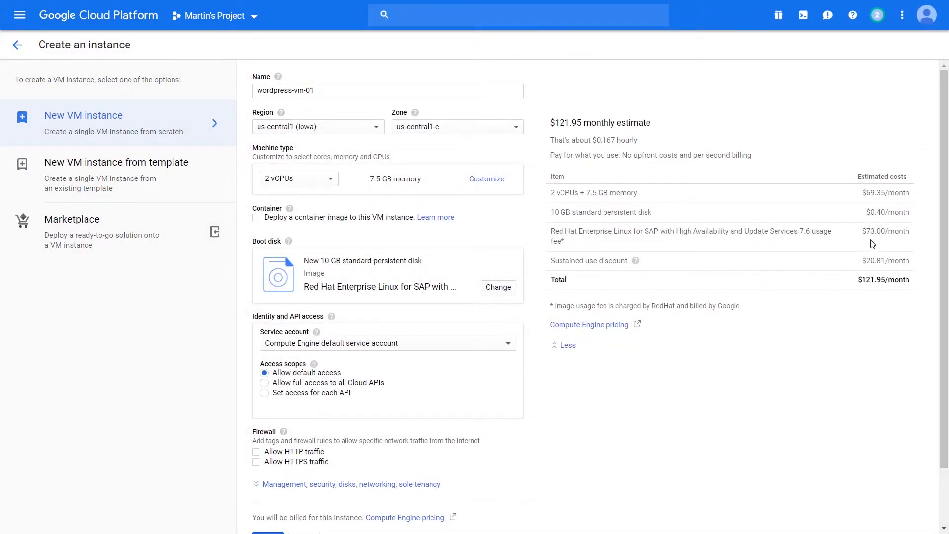
mouse_move(705, 271)
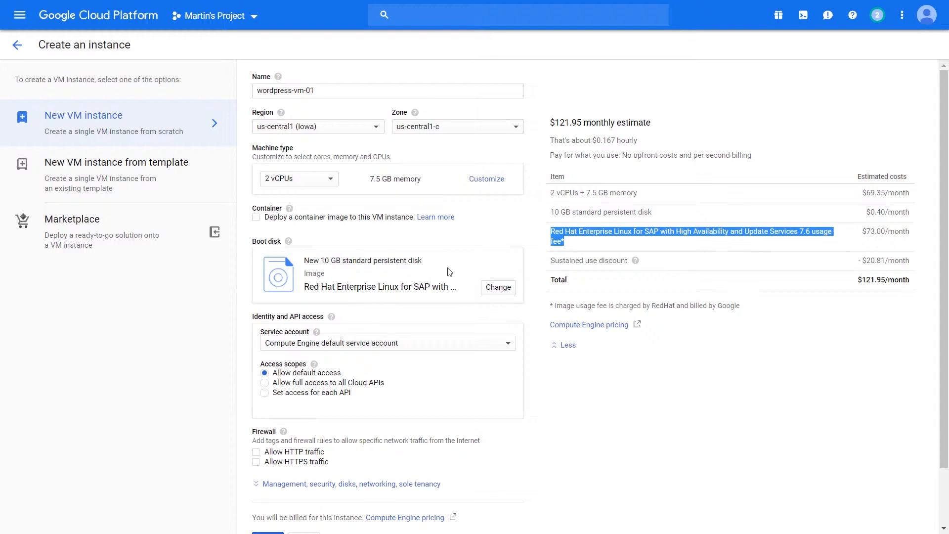
click(297, 178)
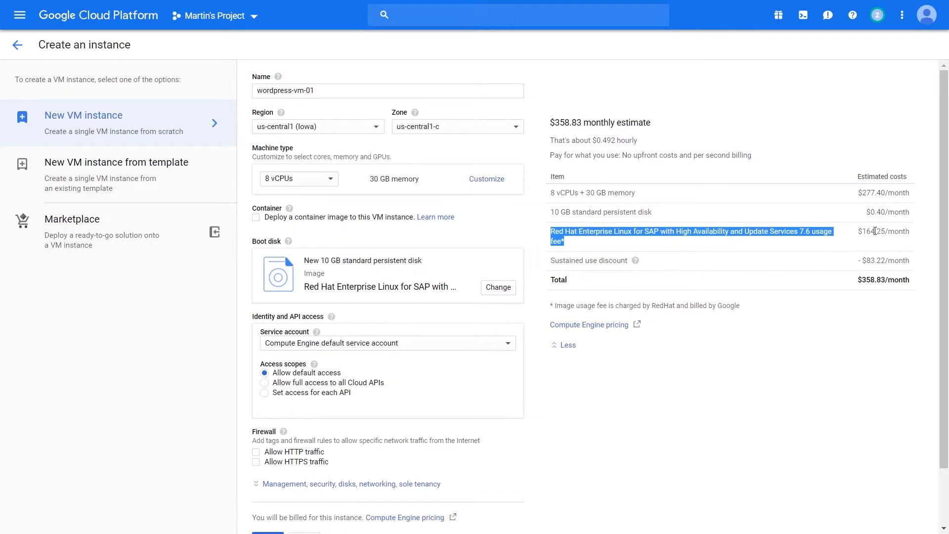
mouse_move(444, 294)
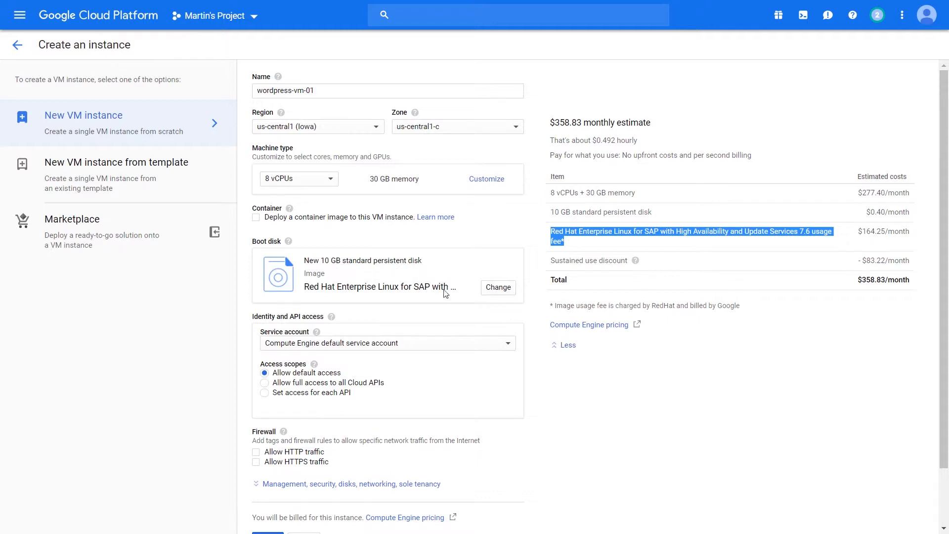
- Use Windows Server 2019 Datacenter Core as boot image with 96 vCPUs
click(497, 287)
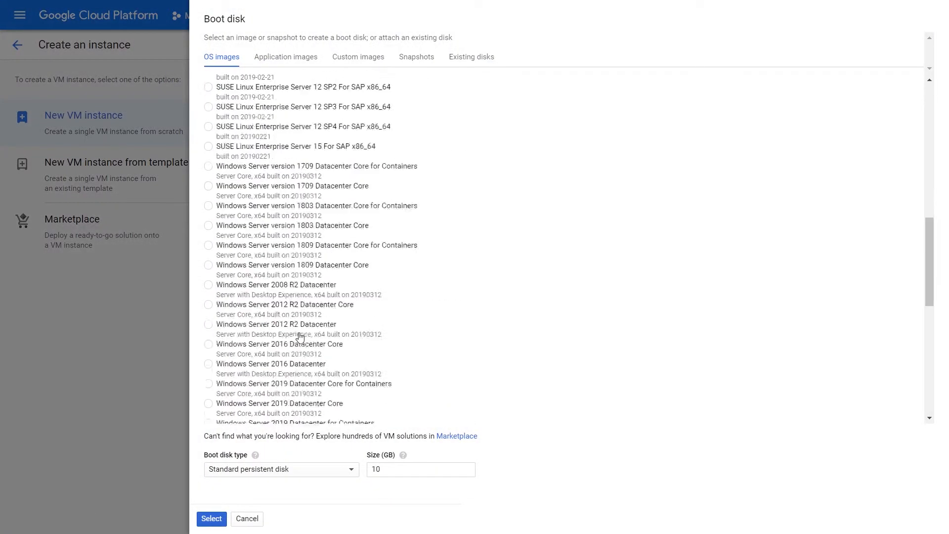
click(211, 518)
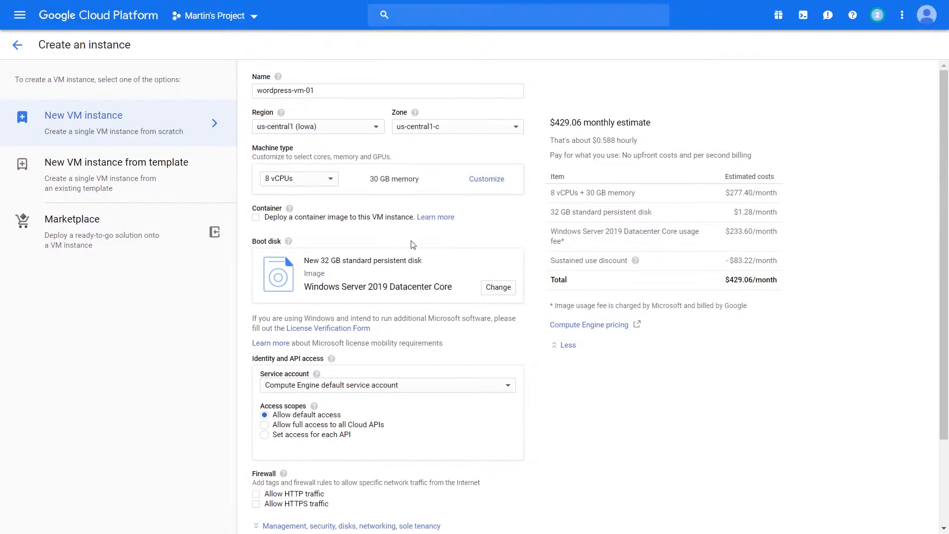
click(298, 177)
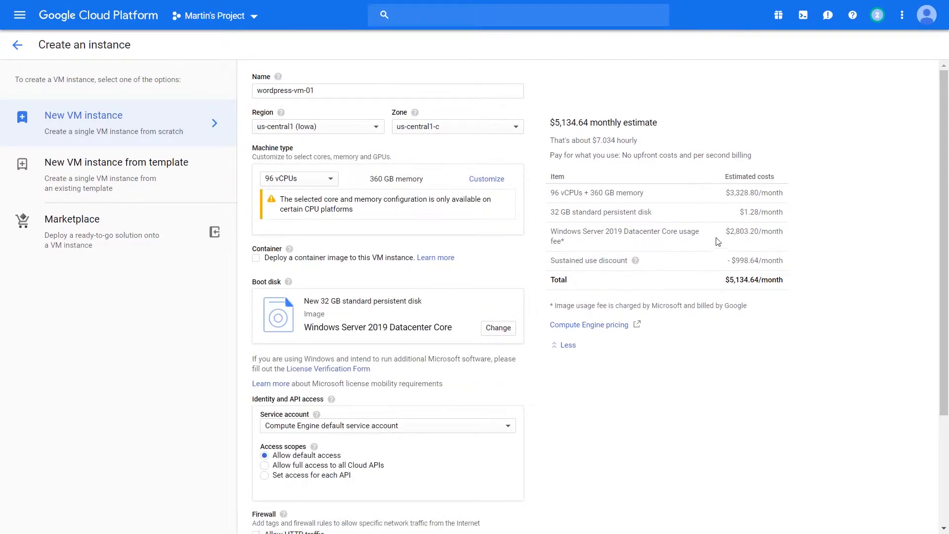
- Browse the machine size list and settle on the 2 vCPU size
click(296, 178)
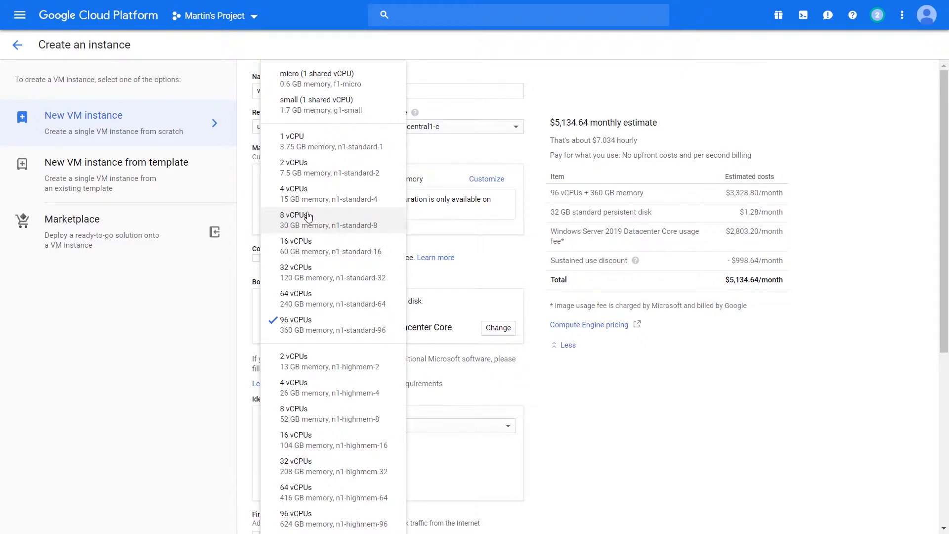
click(296, 319)
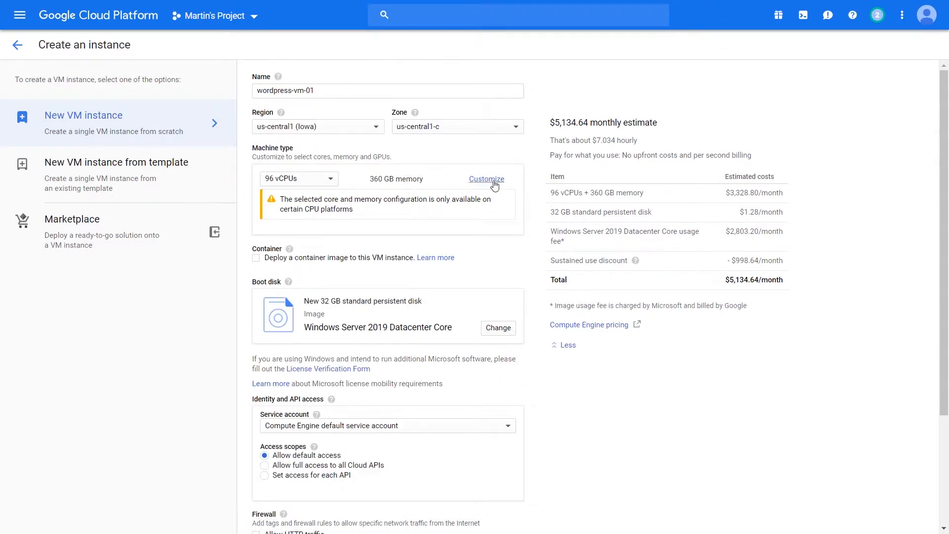
click(486, 179)
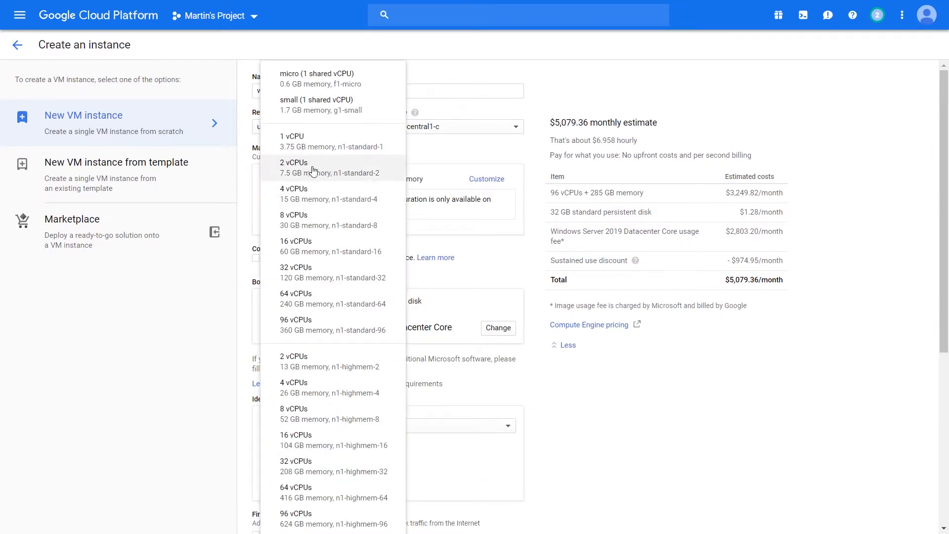
click(497, 327)
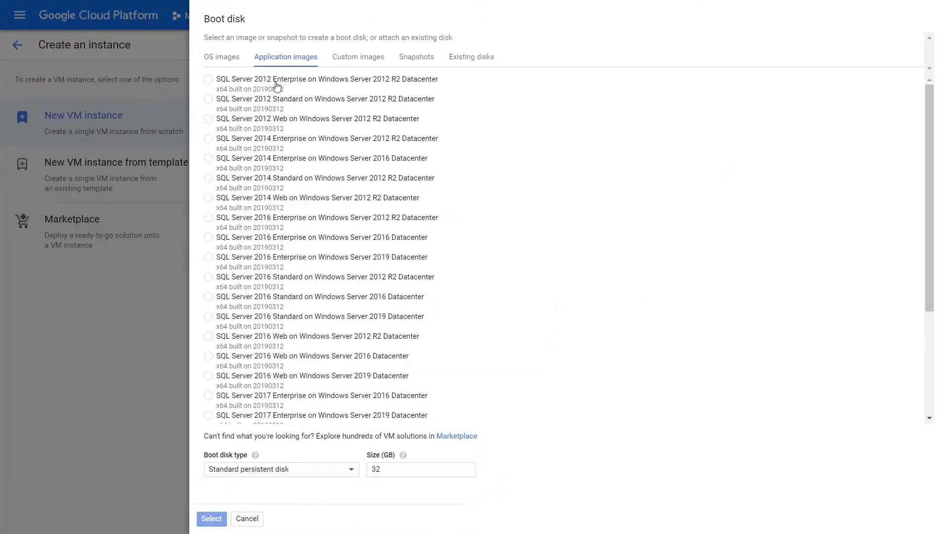
mouse_move(284, 123)
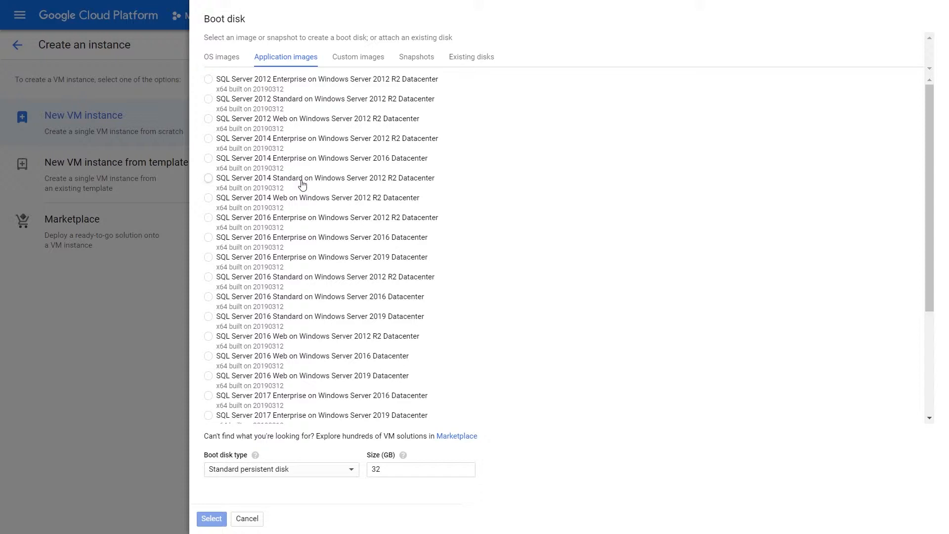
mouse_move(291, 121)
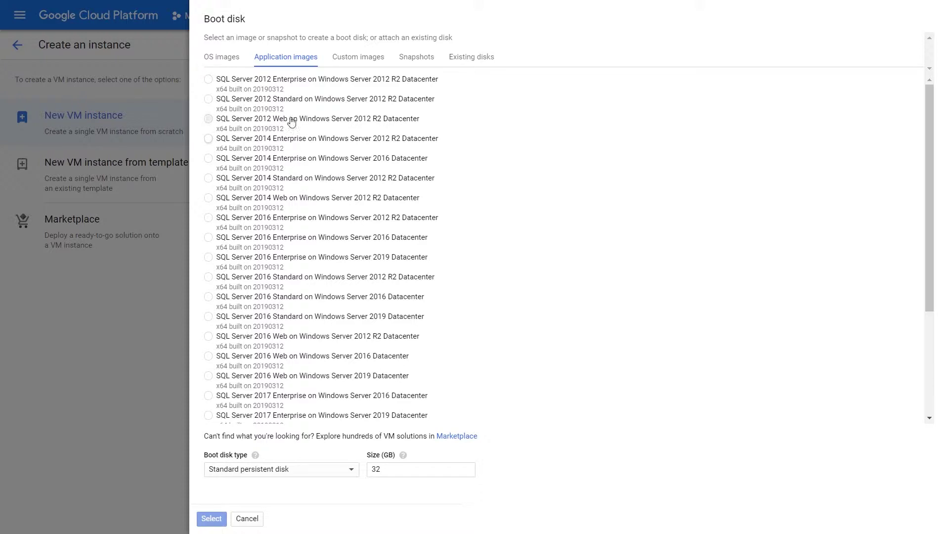
- Use SQL Server 2012 Web with 16 vCPUs, then view the project's custom images
click(211, 519)
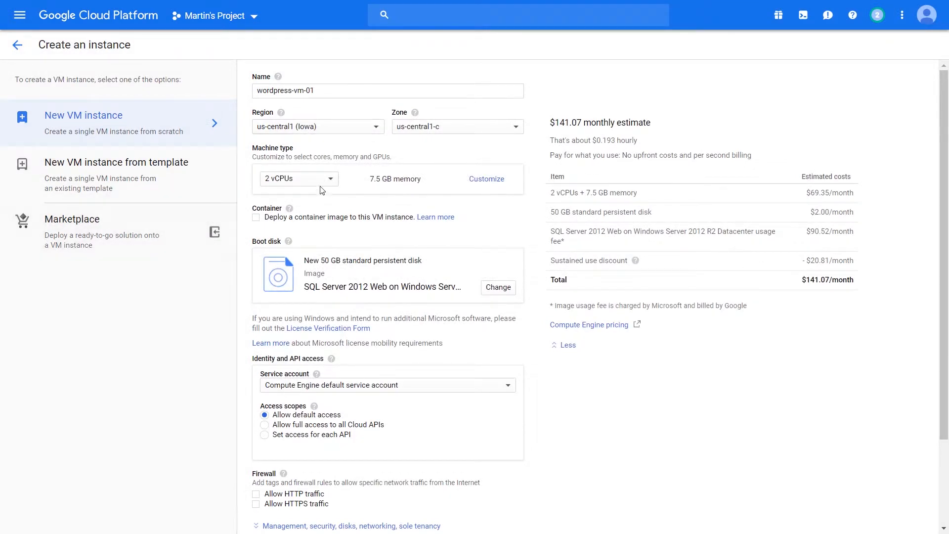
click(298, 178)
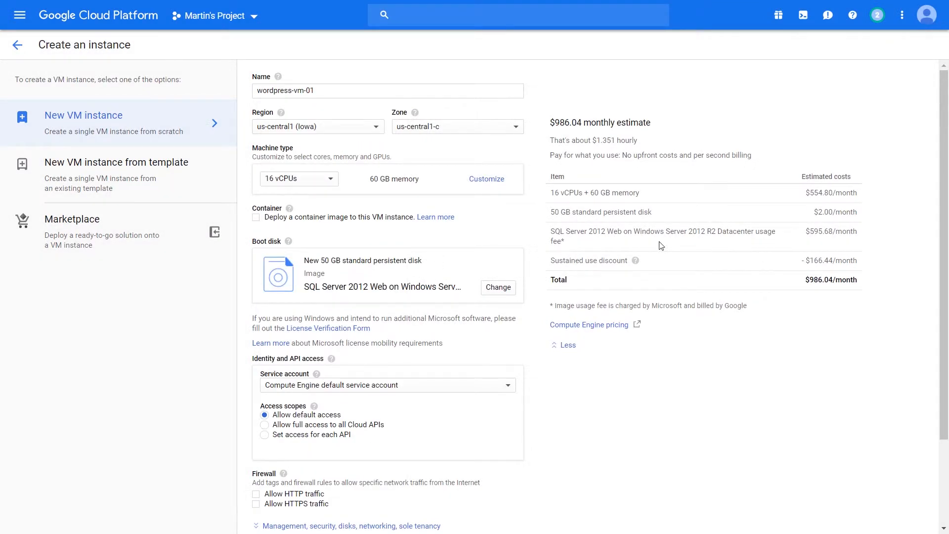
click(497, 287)
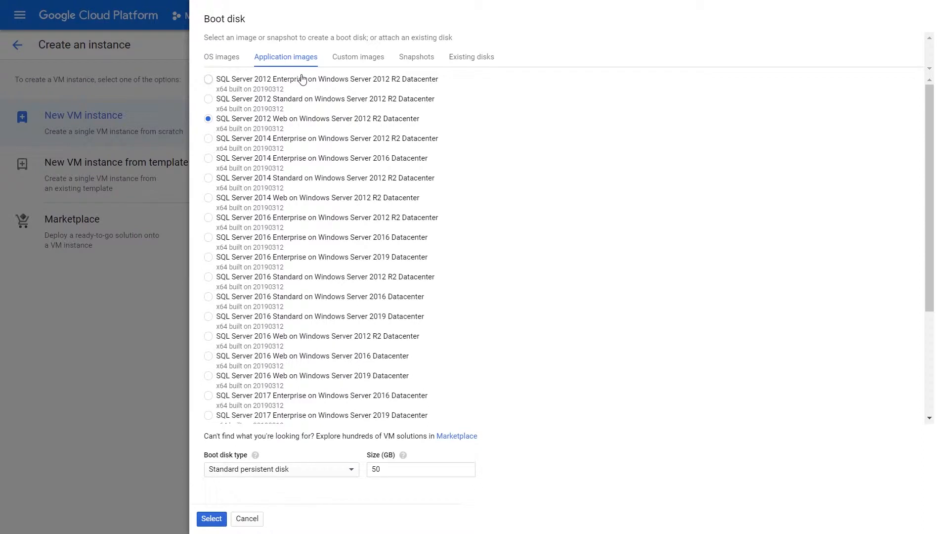
click(357, 57)
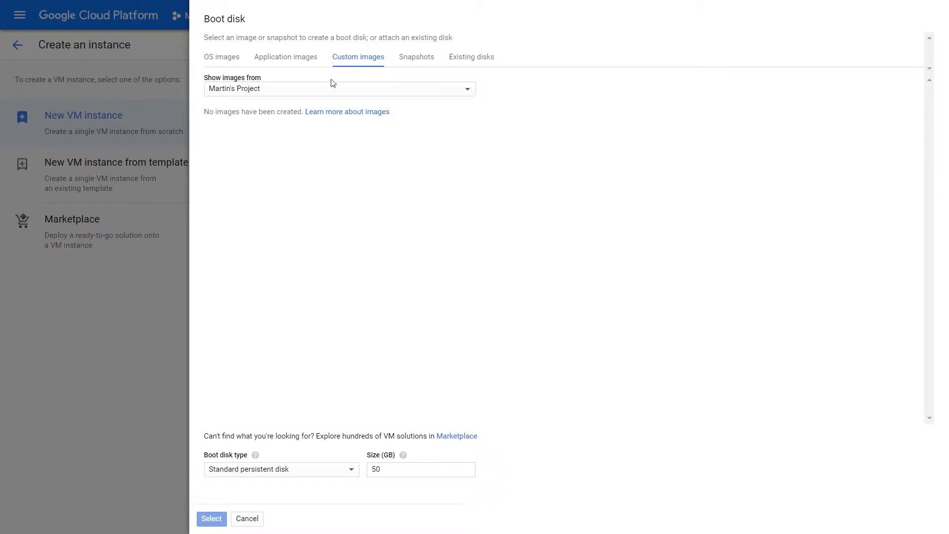
mouse_move(404, 101)
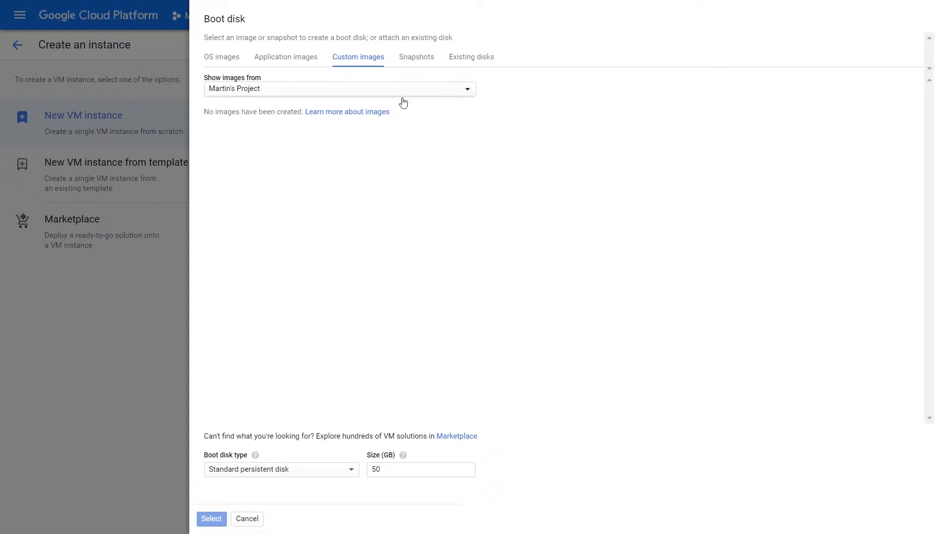
mouse_move(240, 98)
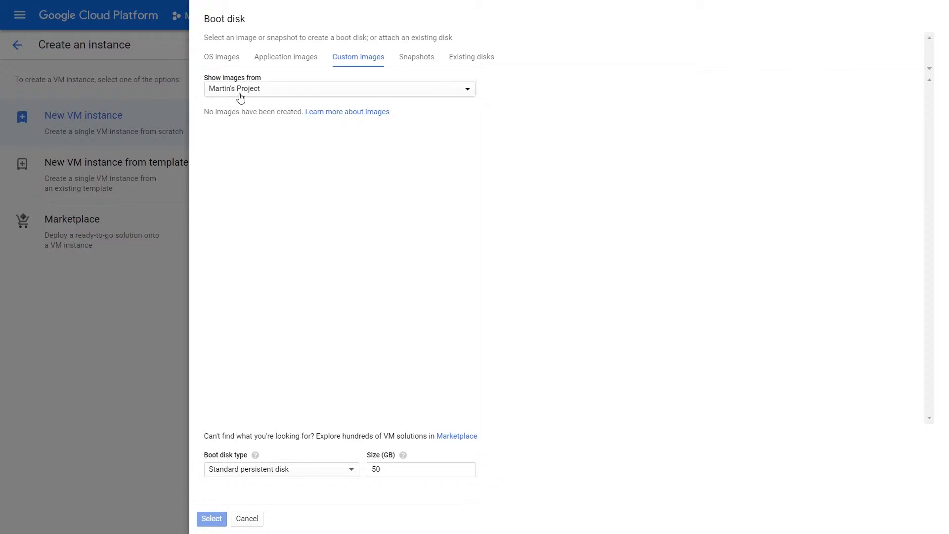
mouse_move(311, 123)
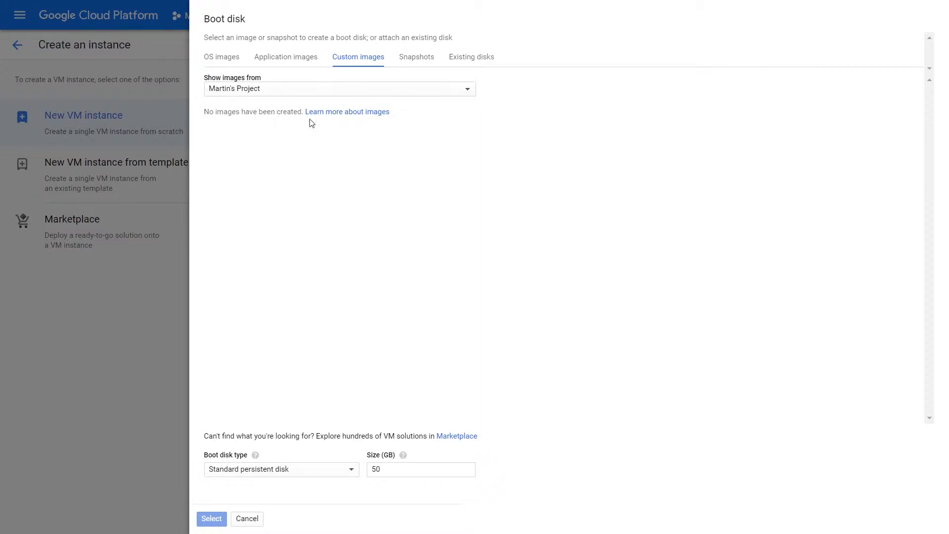
mouse_move(447, 80)
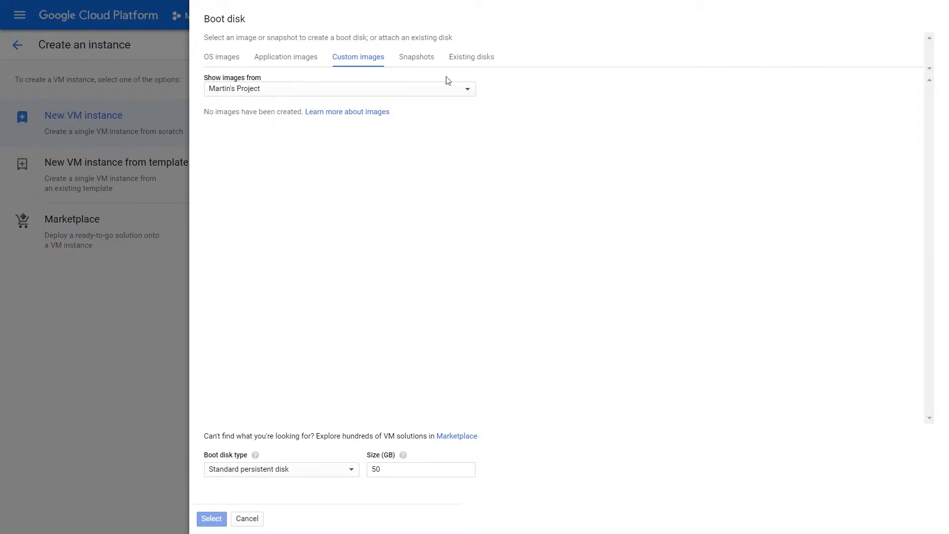
- View the saved disk snapshots in the boot disk chooser
click(416, 56)
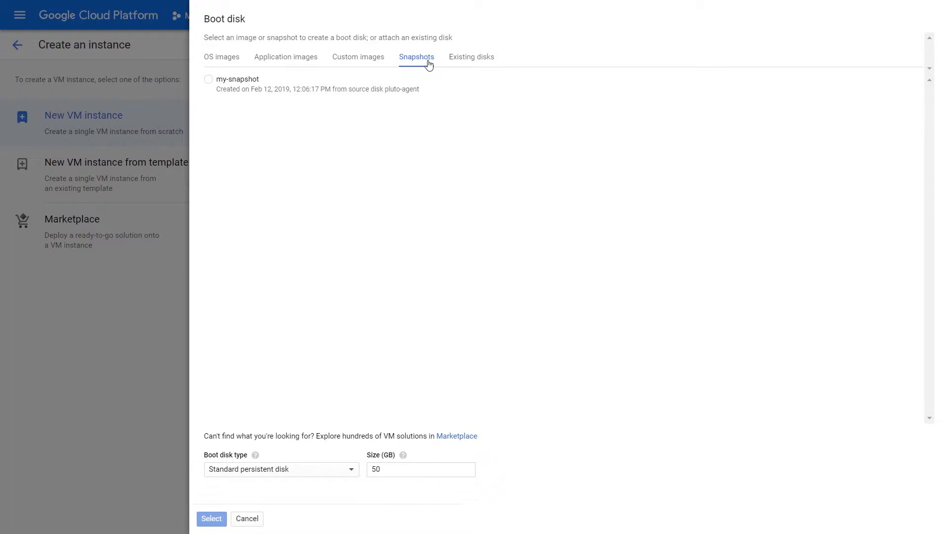
mouse_move(252, 96)
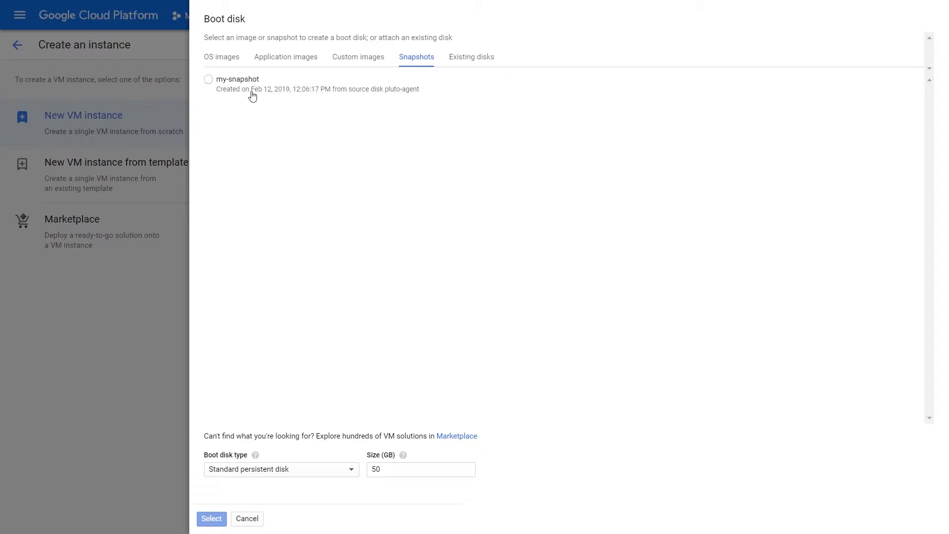
mouse_move(337, 71)
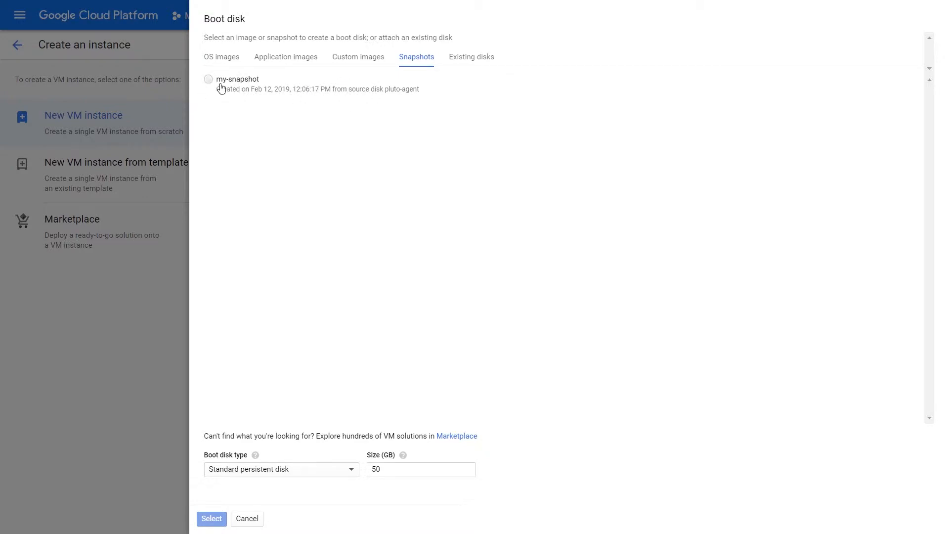
- Highlight the my-snapshot entry, then view existing unattached disks in the zone
double_click(238, 79)
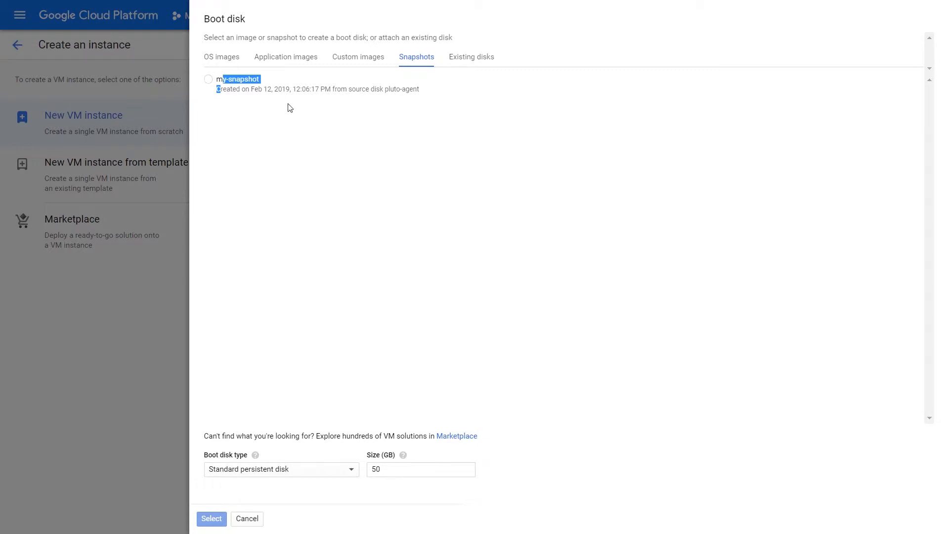
click(470, 56)
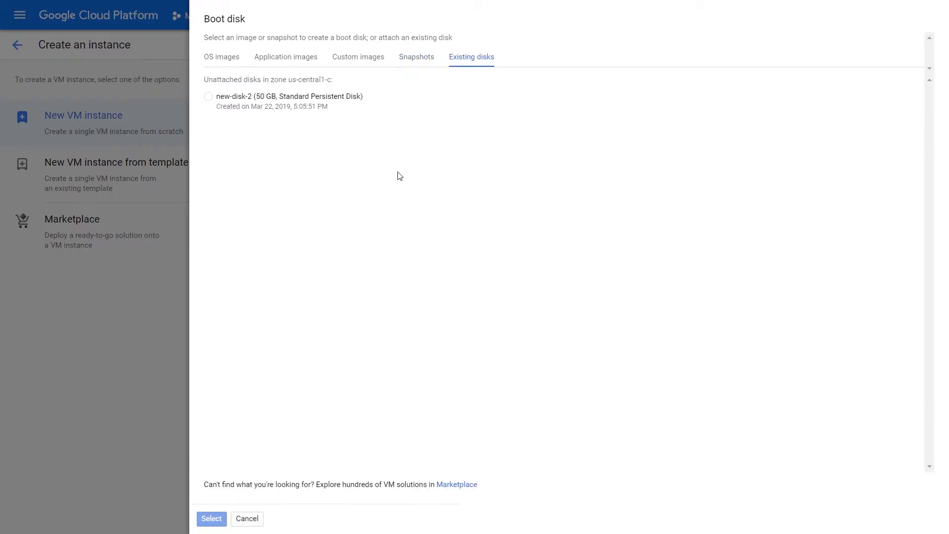
mouse_move(319, 154)
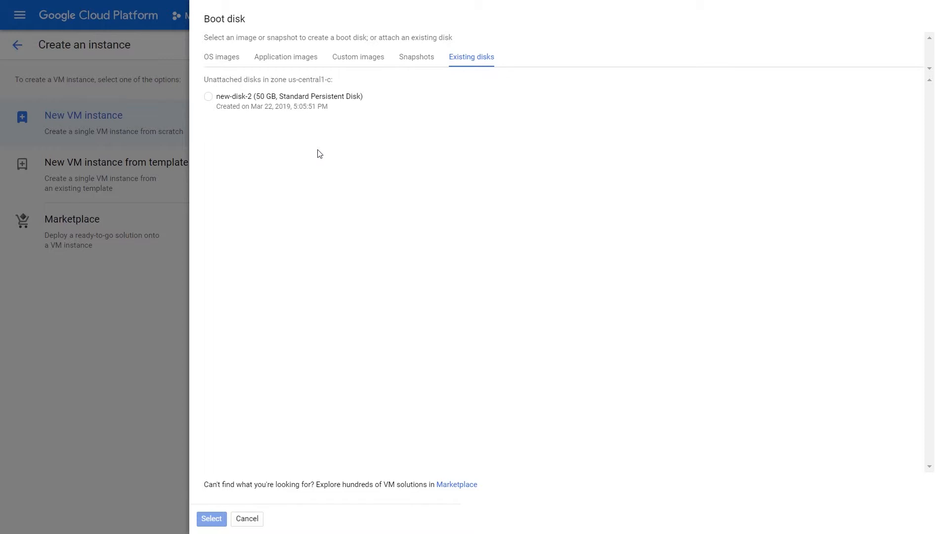
mouse_move(265, 136)
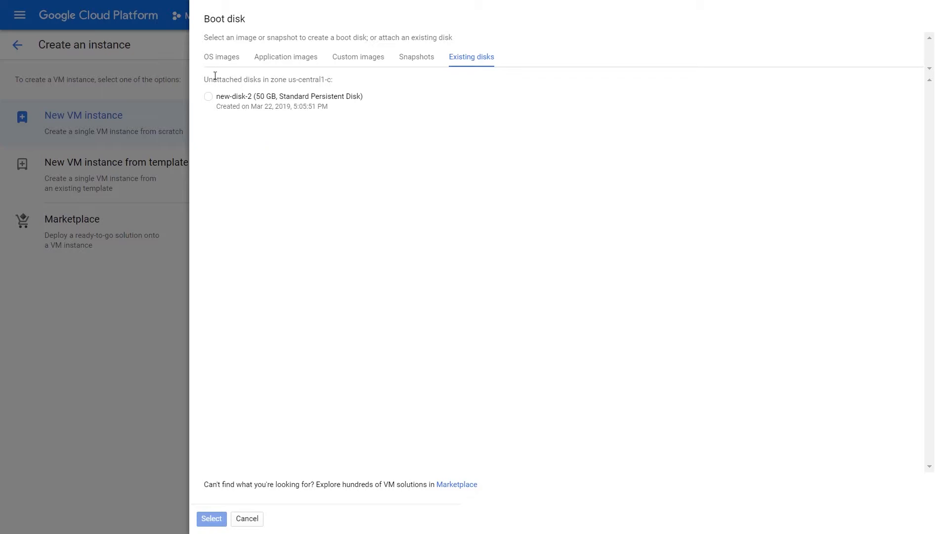
- Return to OS images and set the boot disk type to SSD persistent disk
click(222, 57)
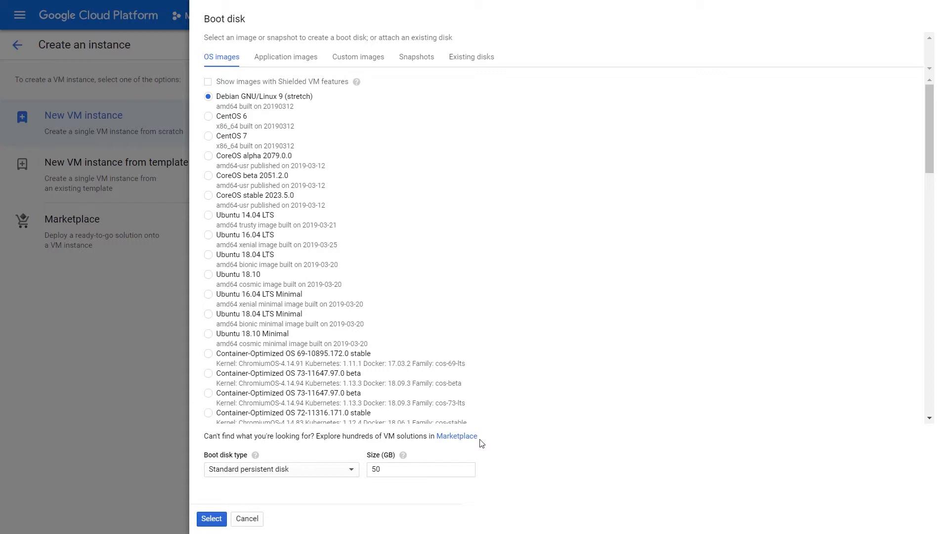
mouse_move(374, 459)
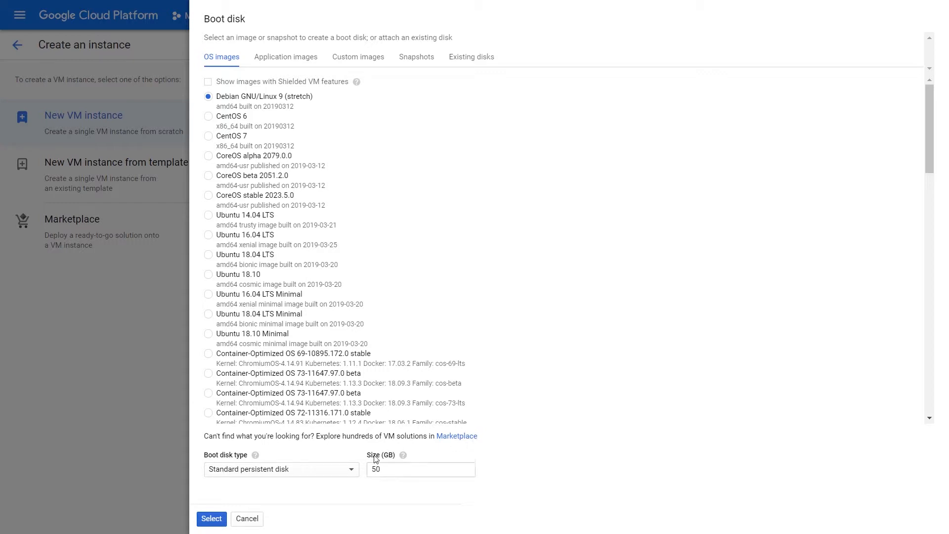
click(280, 468)
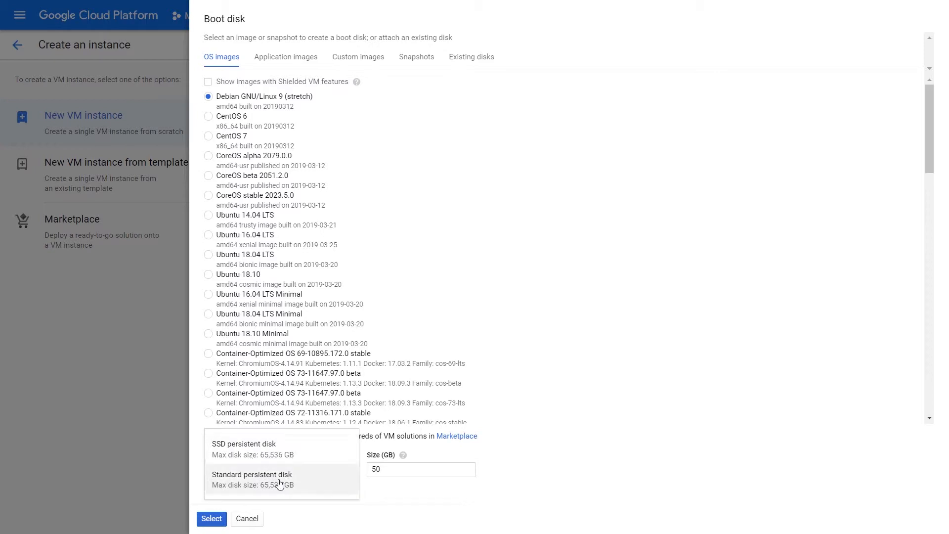
mouse_move(260, 458)
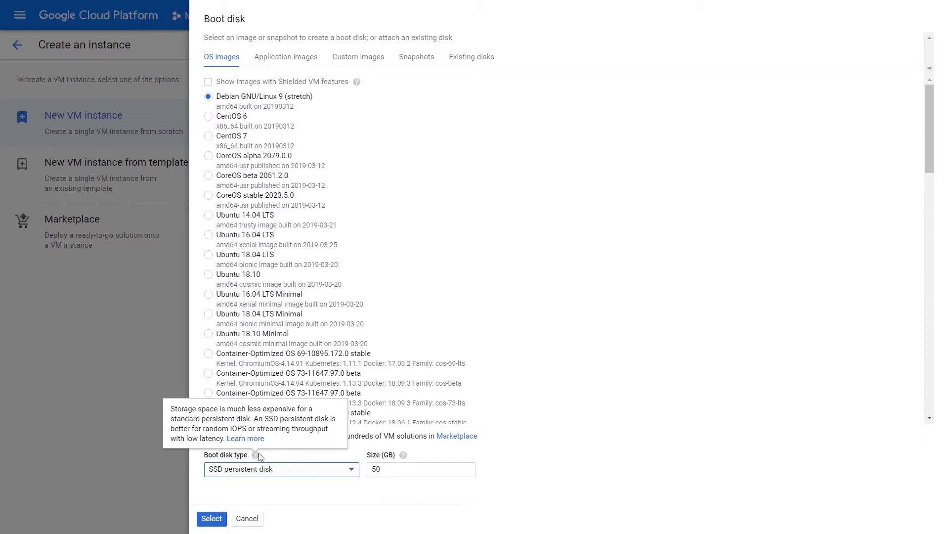
click(280, 468)
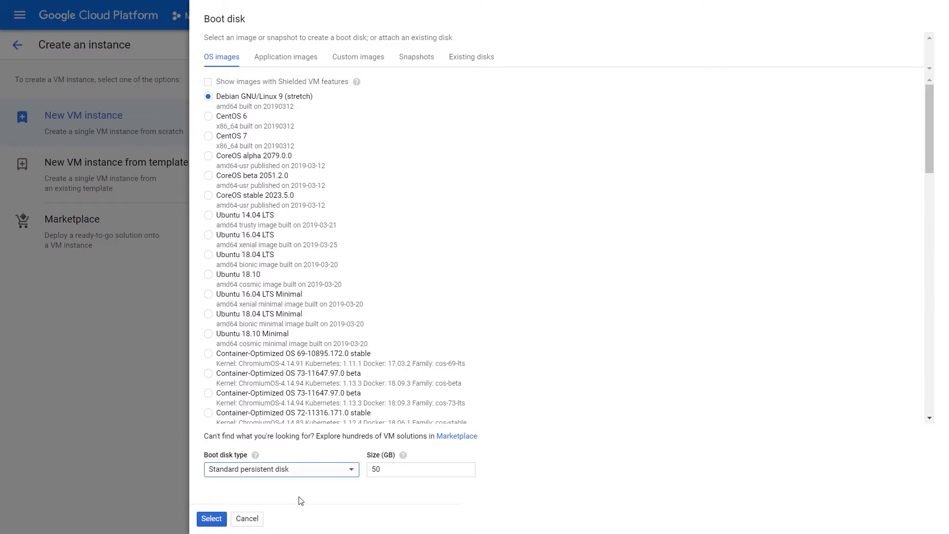
click(280, 468)
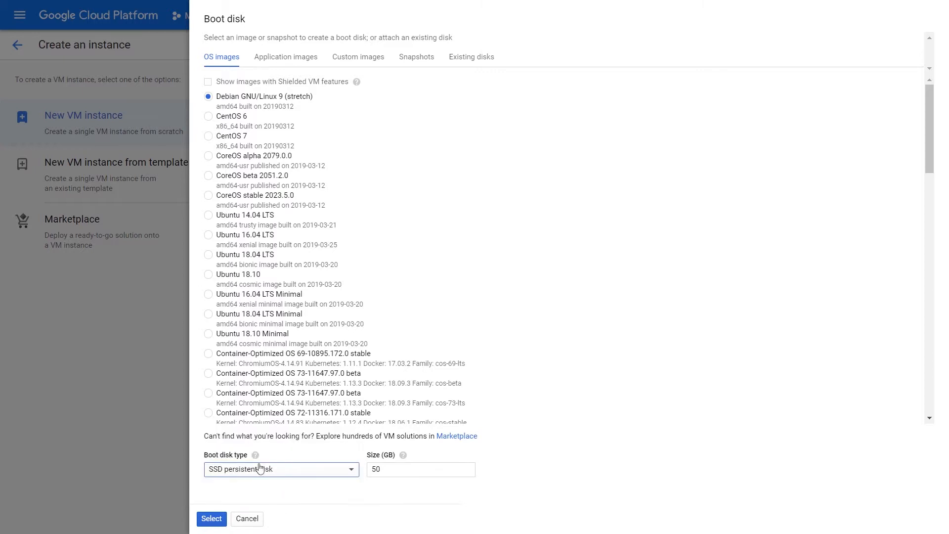
mouse_move(274, 488)
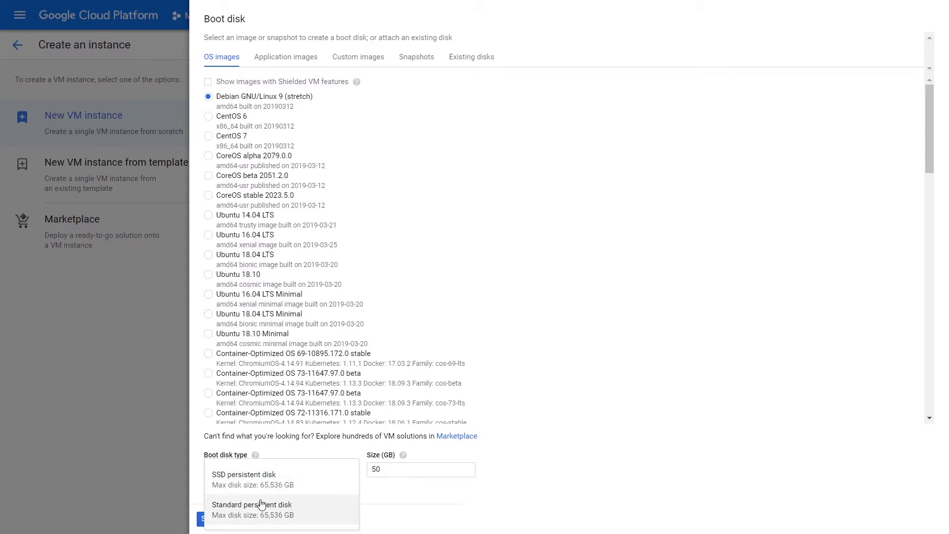
mouse_move(242, 479)
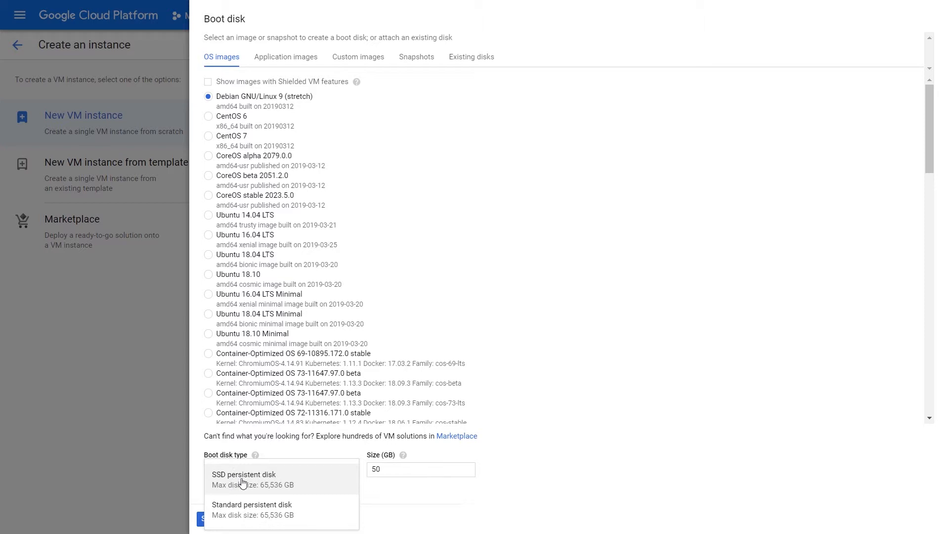
mouse_move(291, 497)
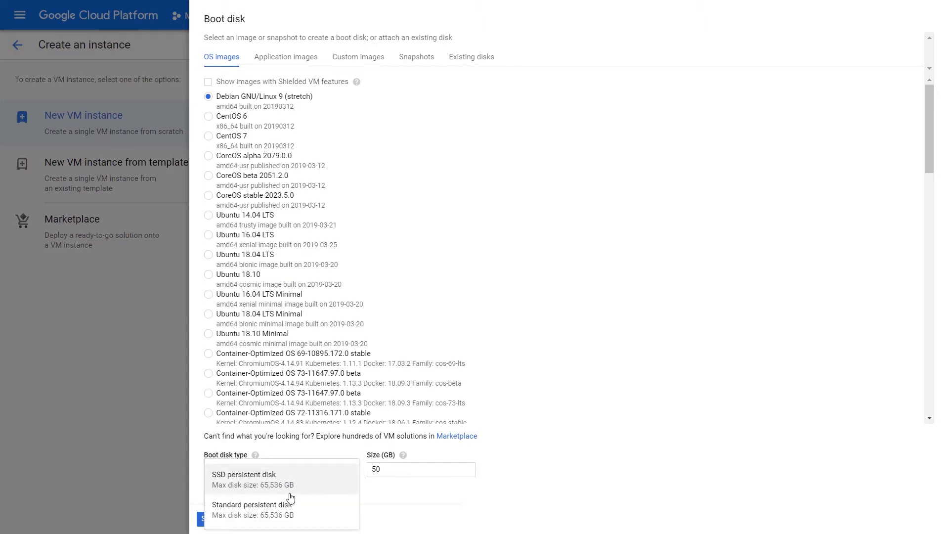
mouse_move(324, 496)
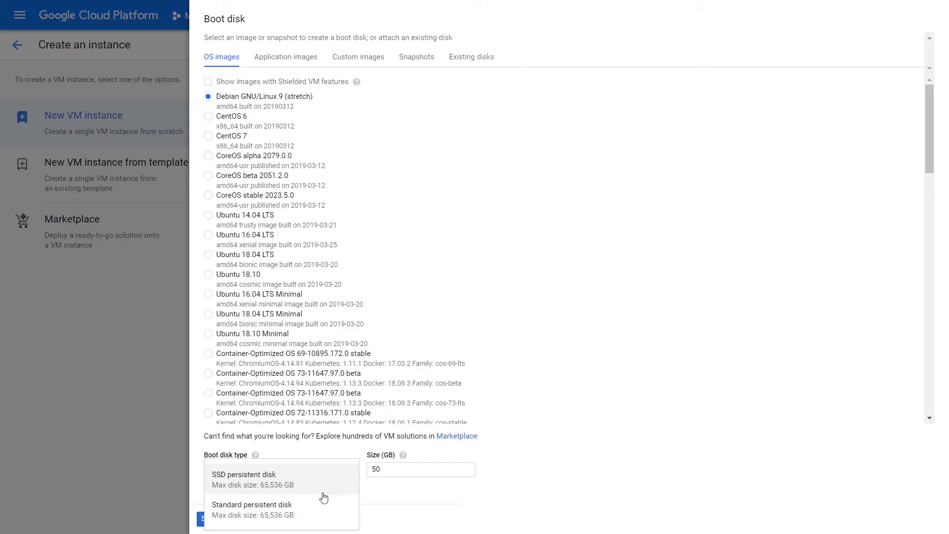
click(244, 478)
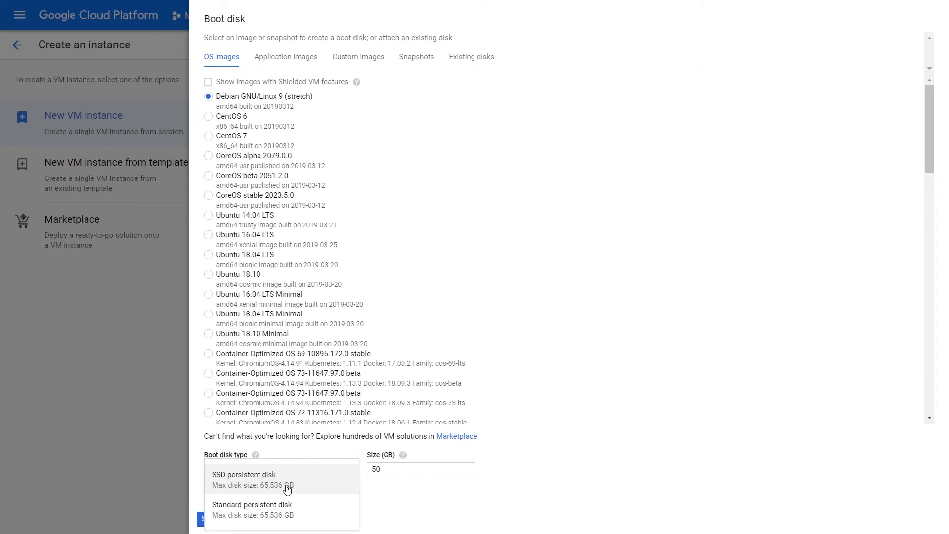
click(244, 478)
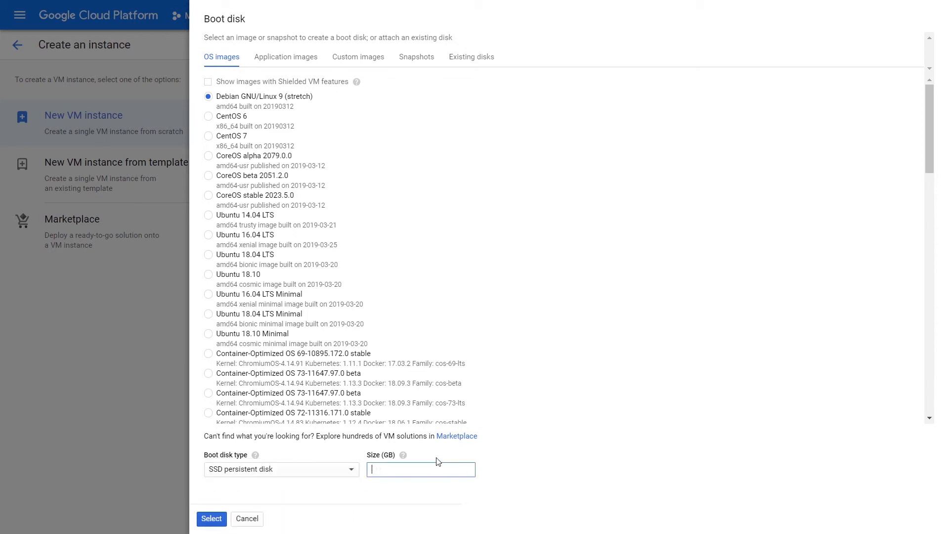
- Apply the 65000 GB SSD Debian disk, then reopen boot disk settings to adjust size
click(212, 518)
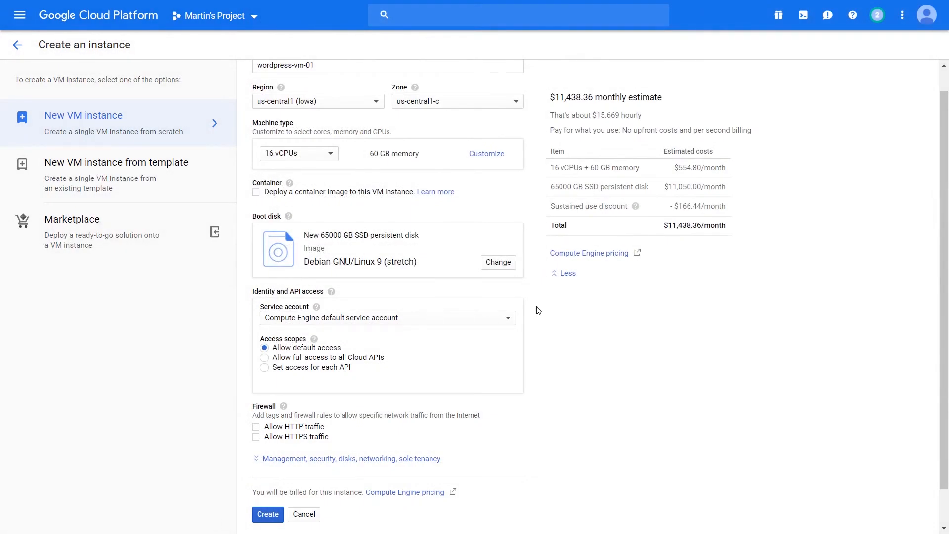
mouse_move(354, 414)
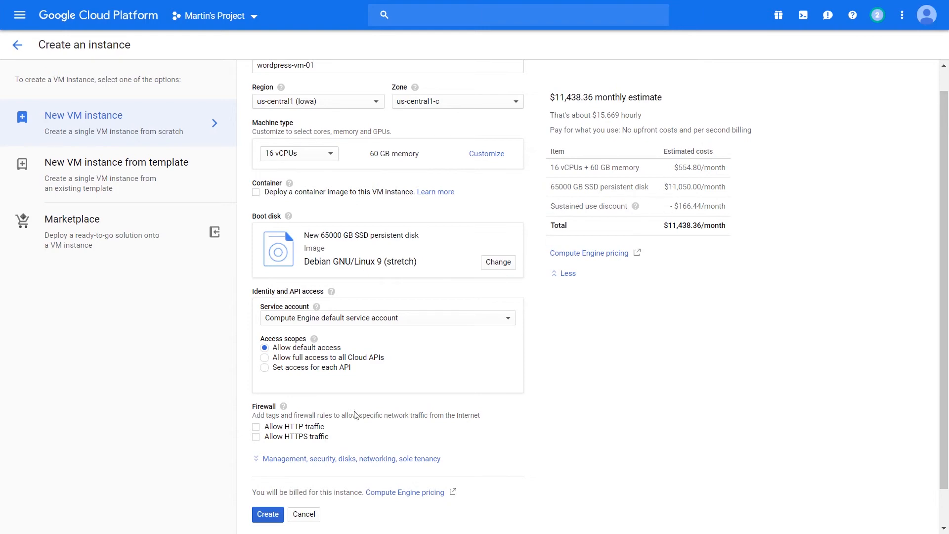
click(497, 262)
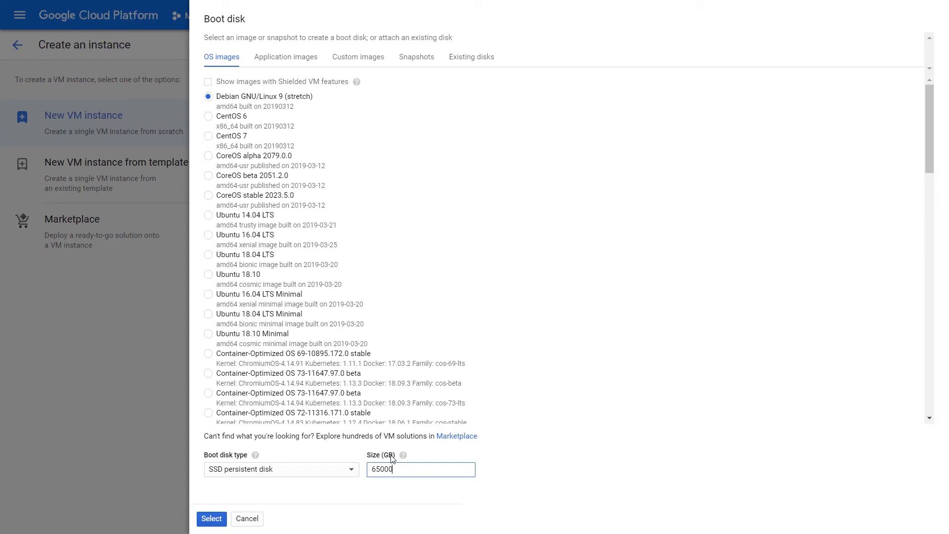
- Try disk sizes 10, 100 and 5000 GB, applying a 10 GB SSD Debian boot disk
triple_click(420, 469)
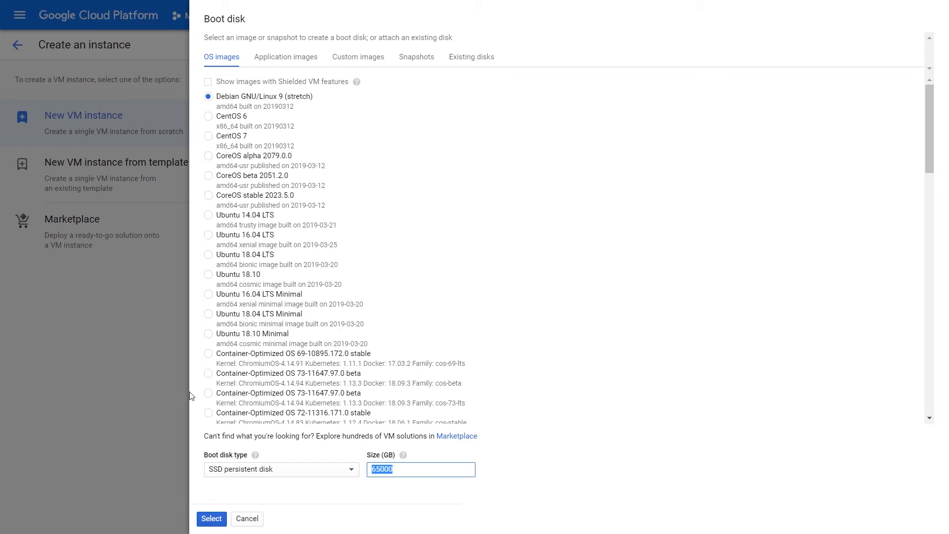
text(10)
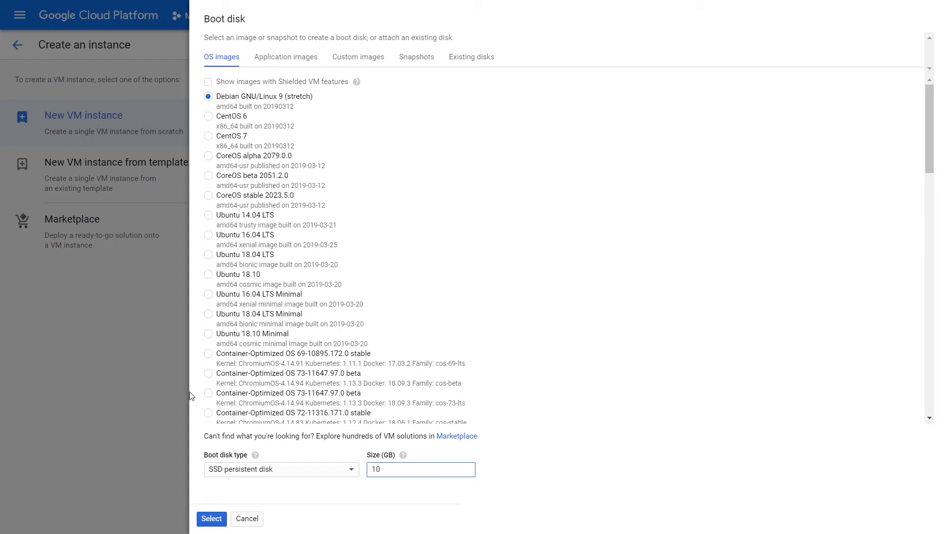
triple_click(420, 468)
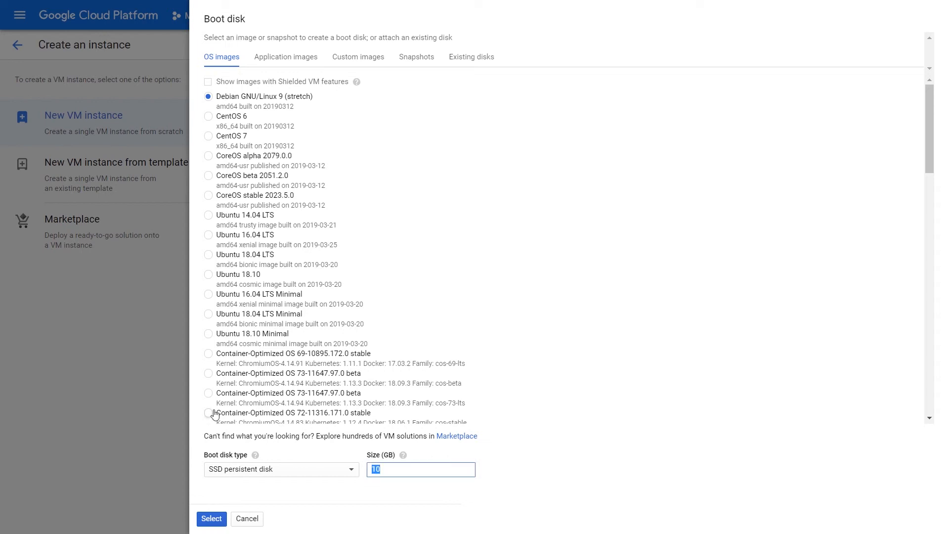
text(100)
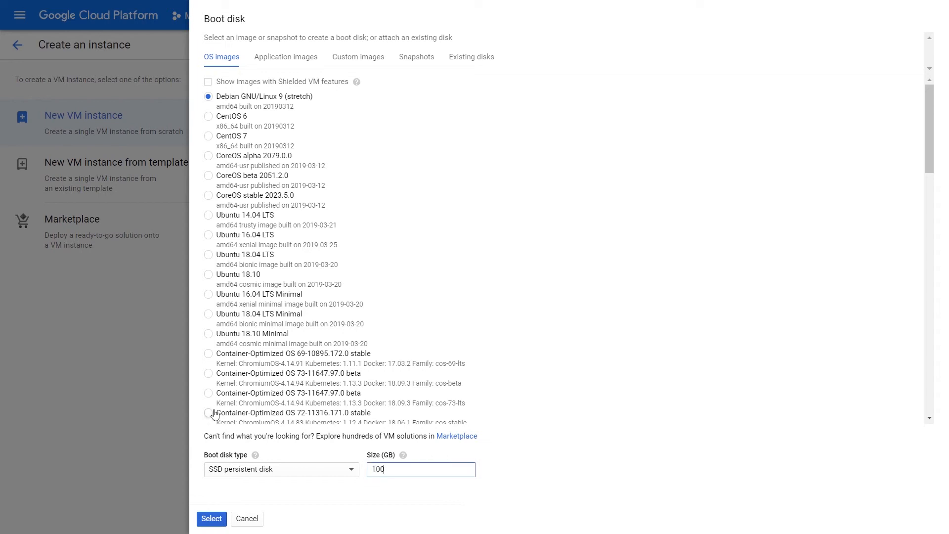
mouse_move(339, 447)
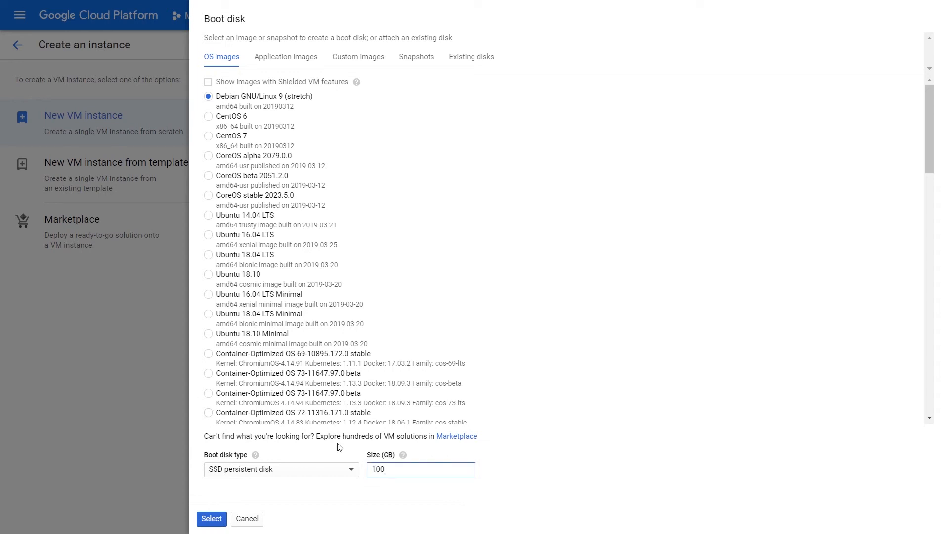
triple_click(420, 469)
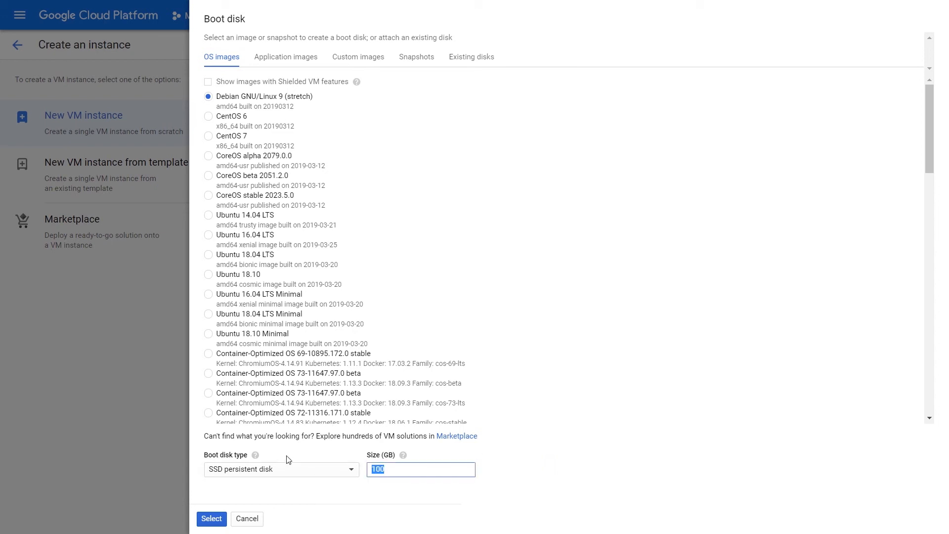
mouse_move(325, 462)
text(6)
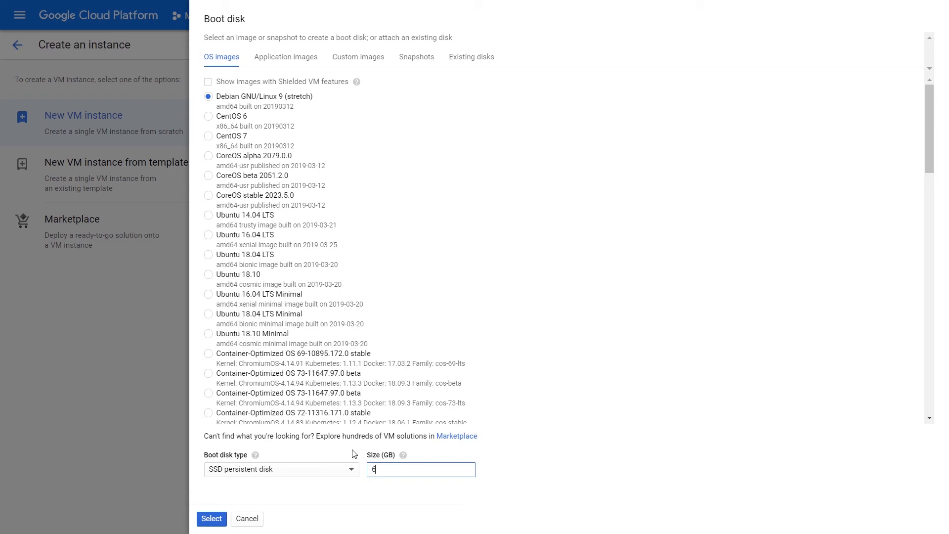
text(5000)
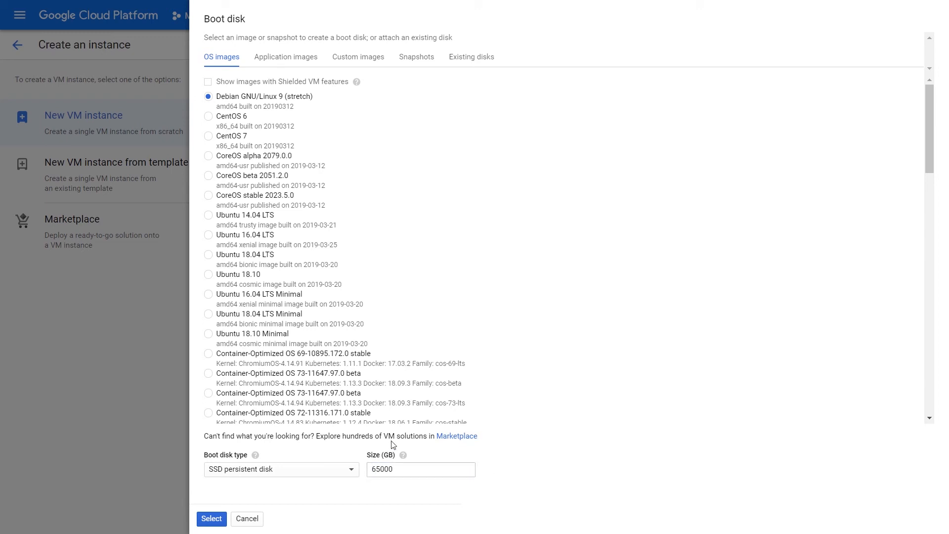
click(211, 519)
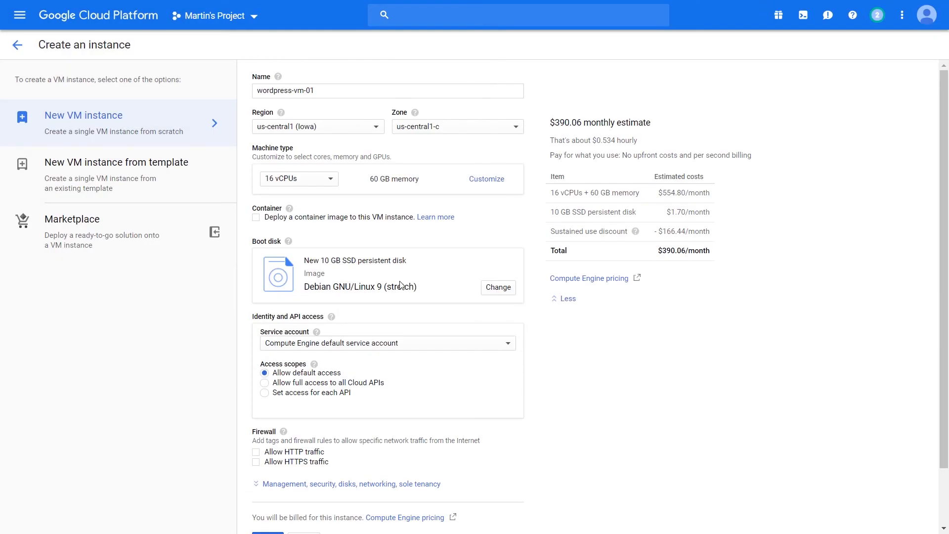
mouse_move(443, 318)
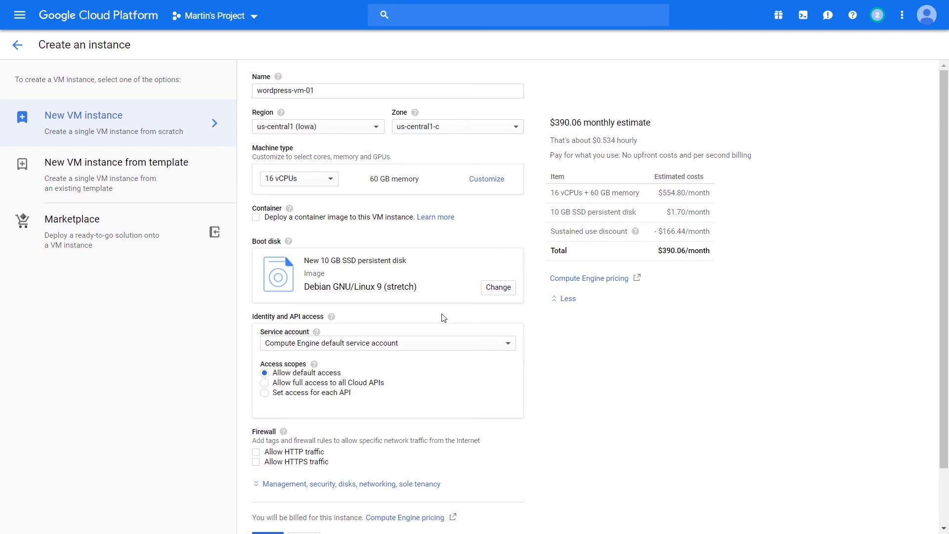
- Expand the 'Management, security, disks, networking, sole tenancy' section at the bottom of the form
click(347, 483)
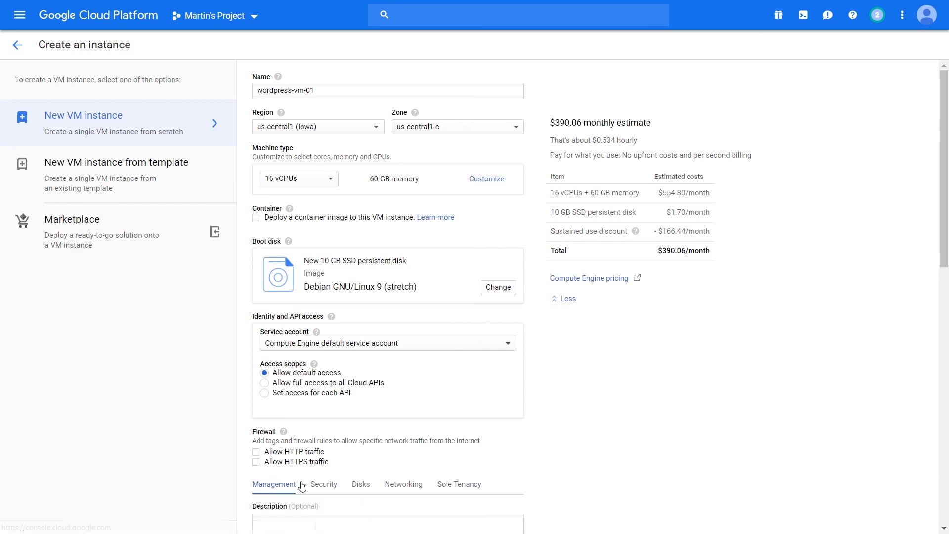
mouse_move(191, 457)
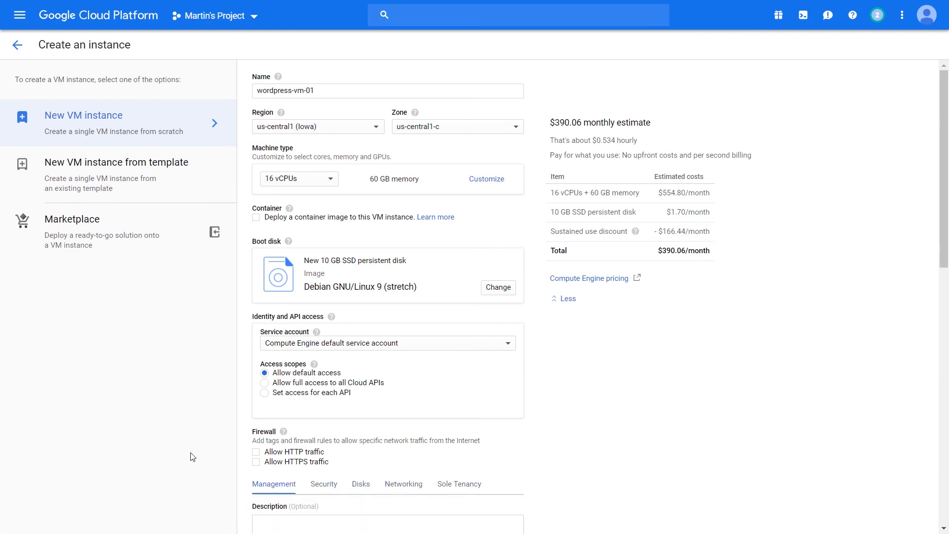